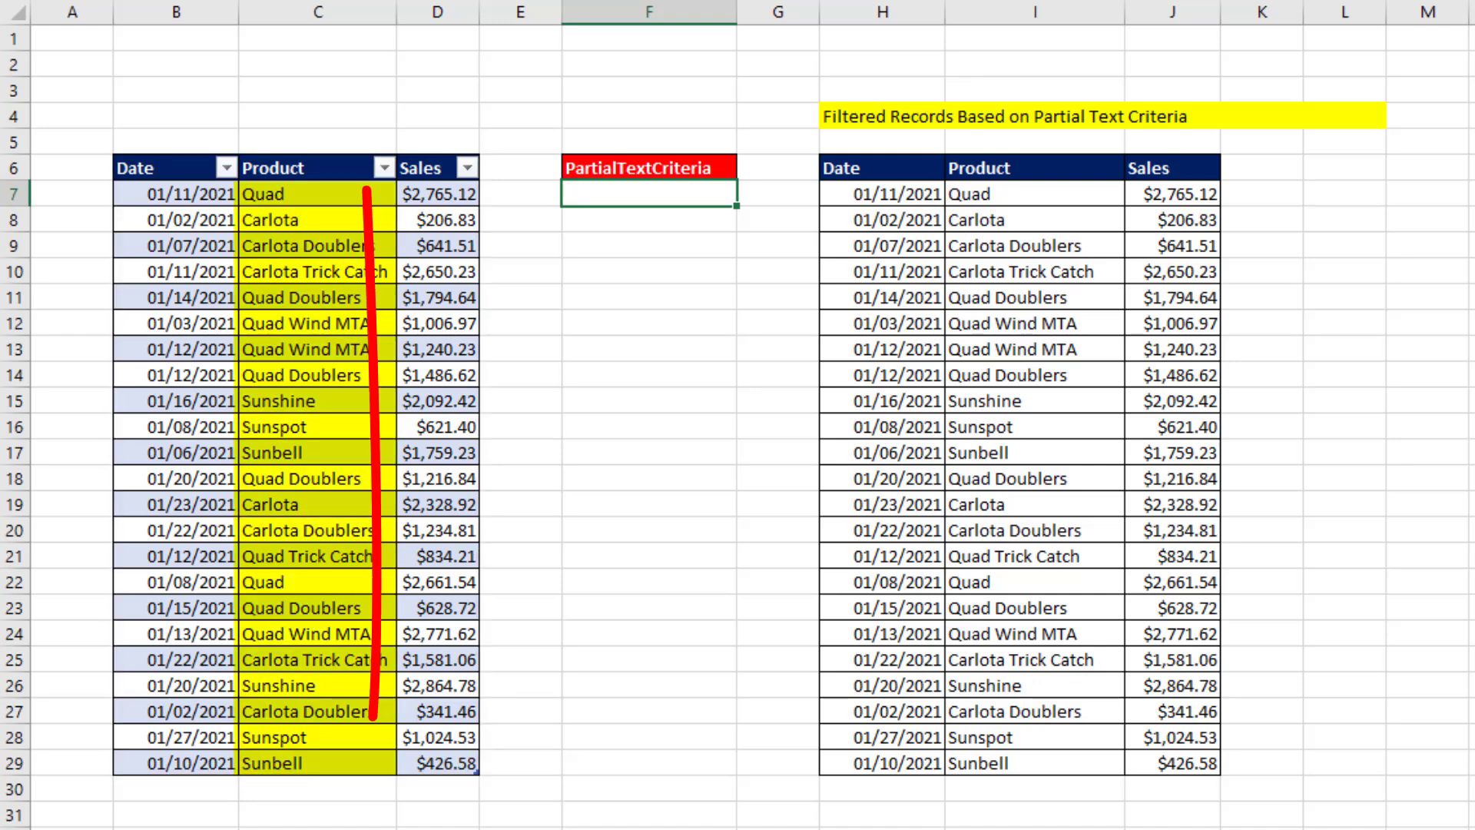
Step: Enter Qua as the criteria to see Quad matches, then replace it with Carlota
type("Quad")
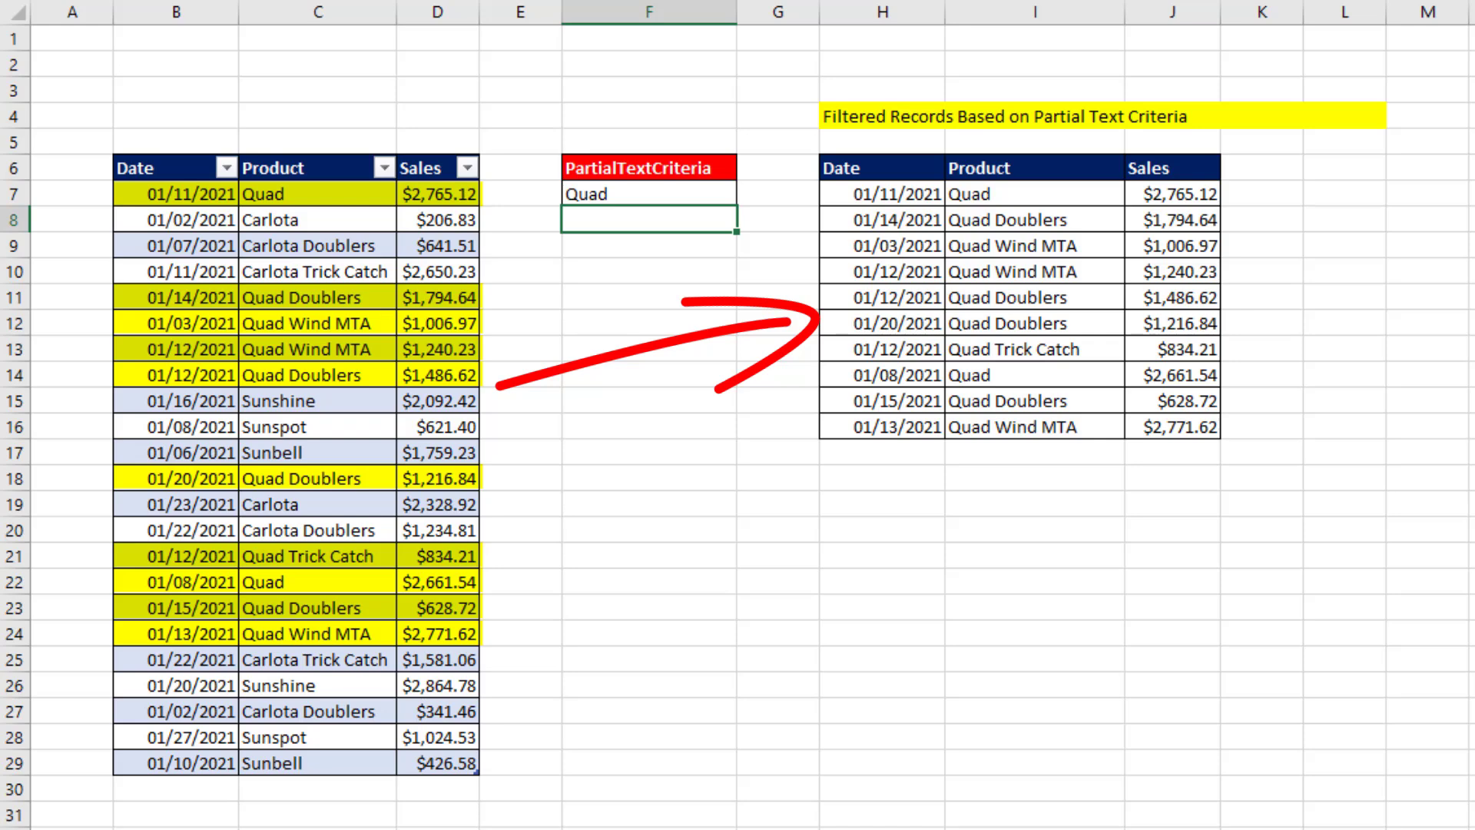
left_click(647, 193)
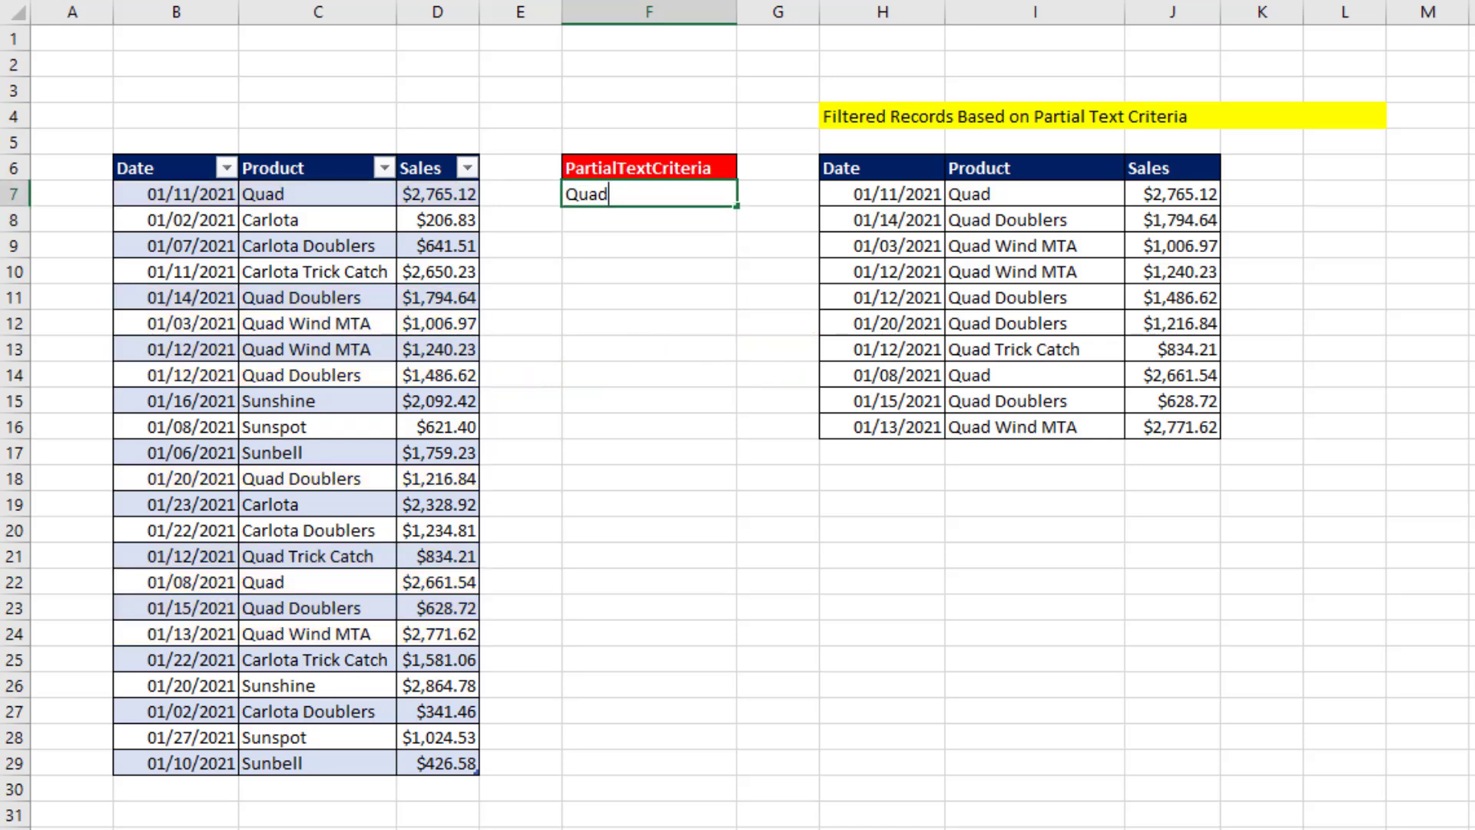
type("Carlota")
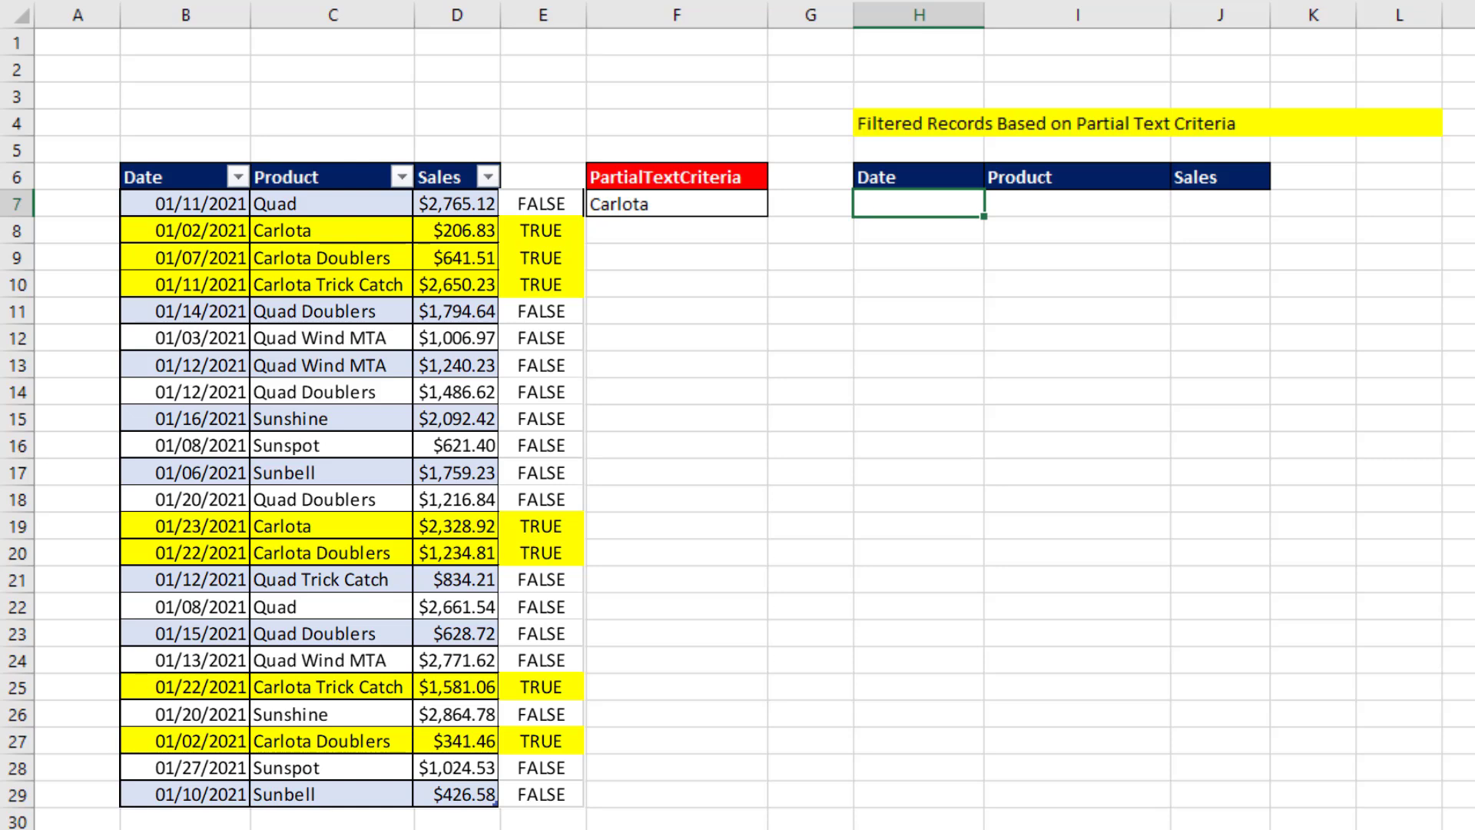
Step: Begin =SEARCH( in H7 with PartialTextCriteria as find_text and fSales[Product] as within_text
type("=se")
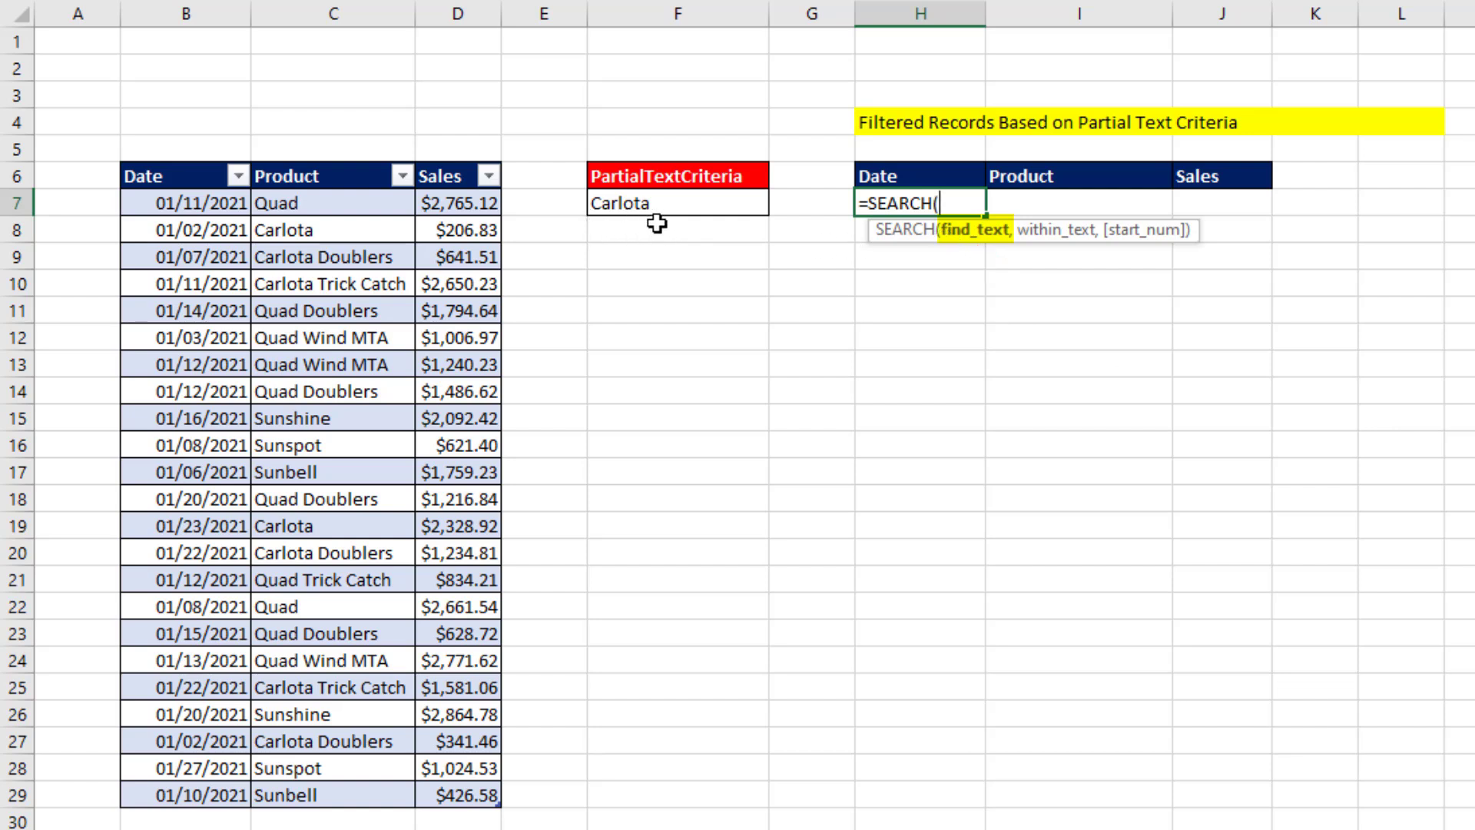
mouse_move(343, 426)
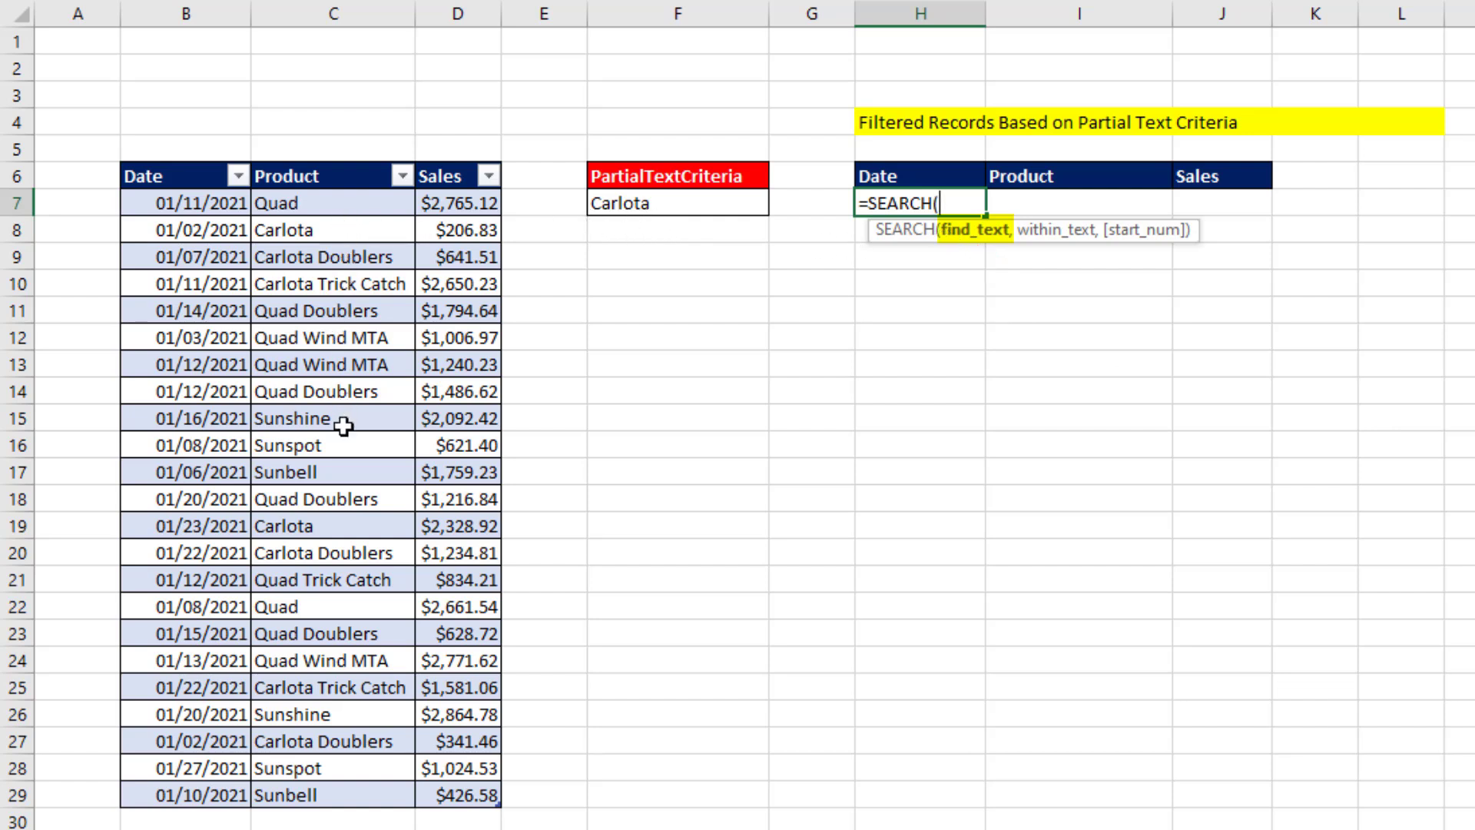
mouse_move(648, 204)
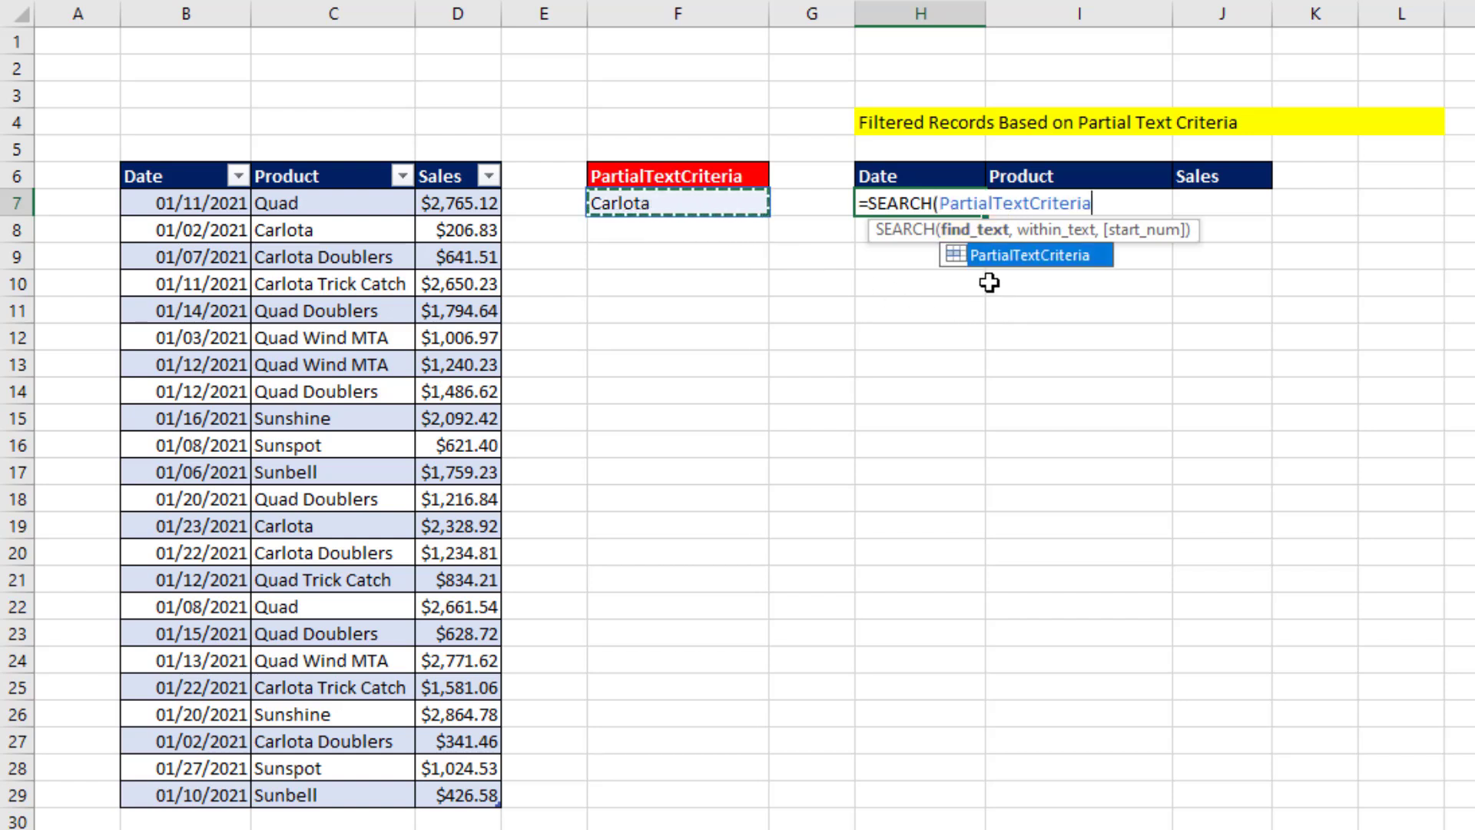
mouse_move(1105, 341)
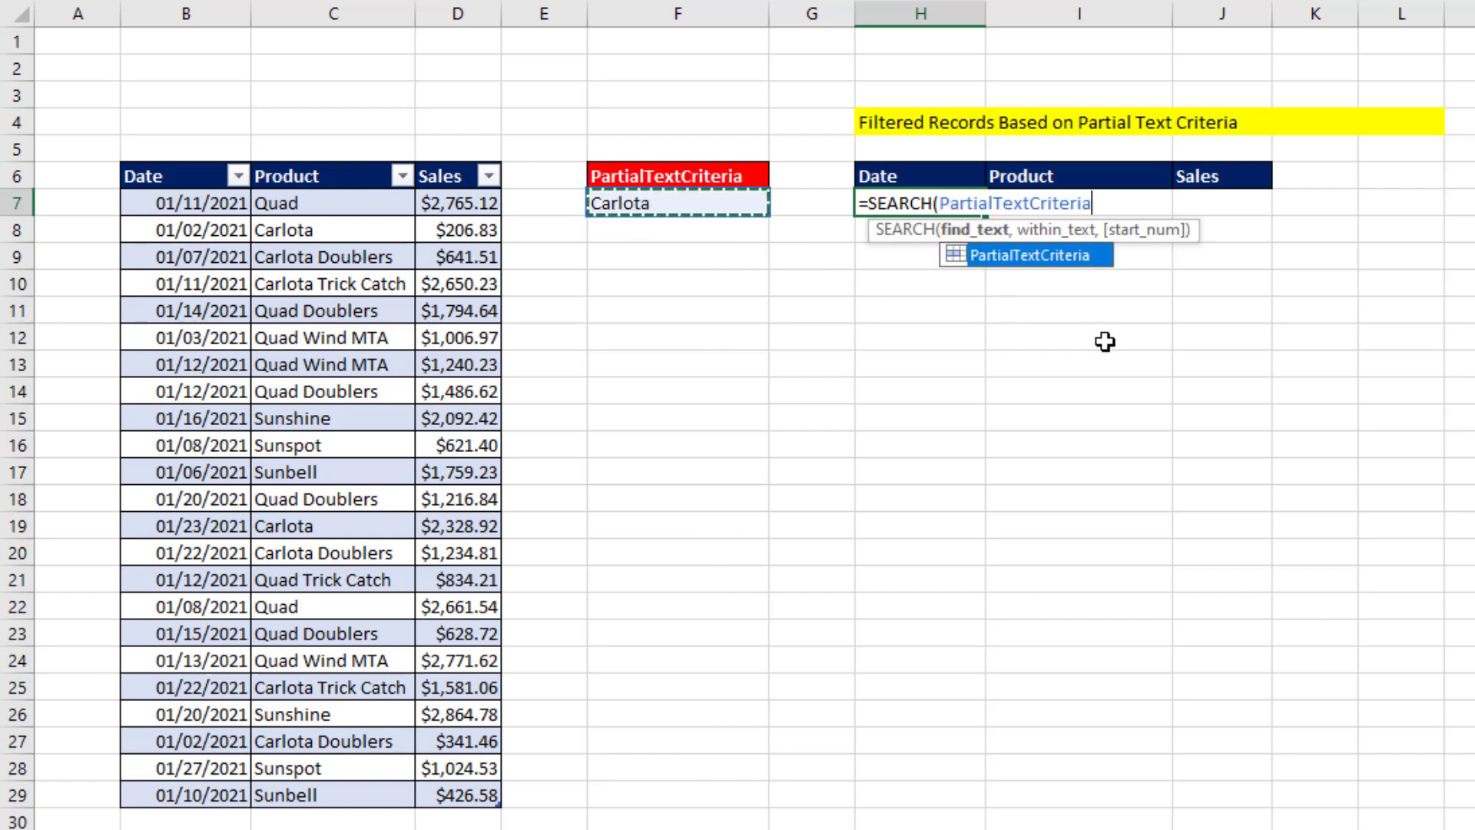
type(",fSales[Product")
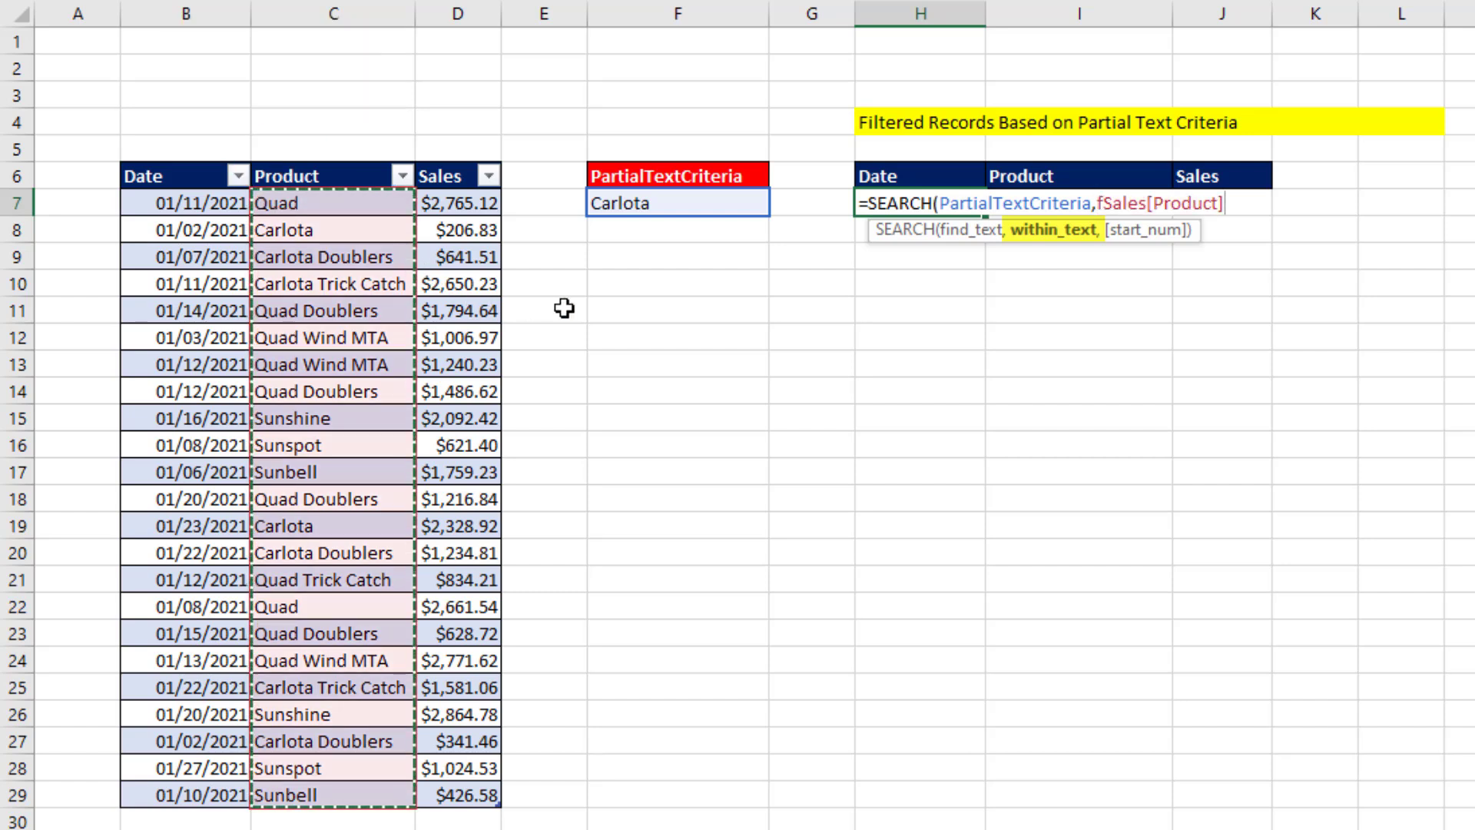
mouse_move(397, 525)
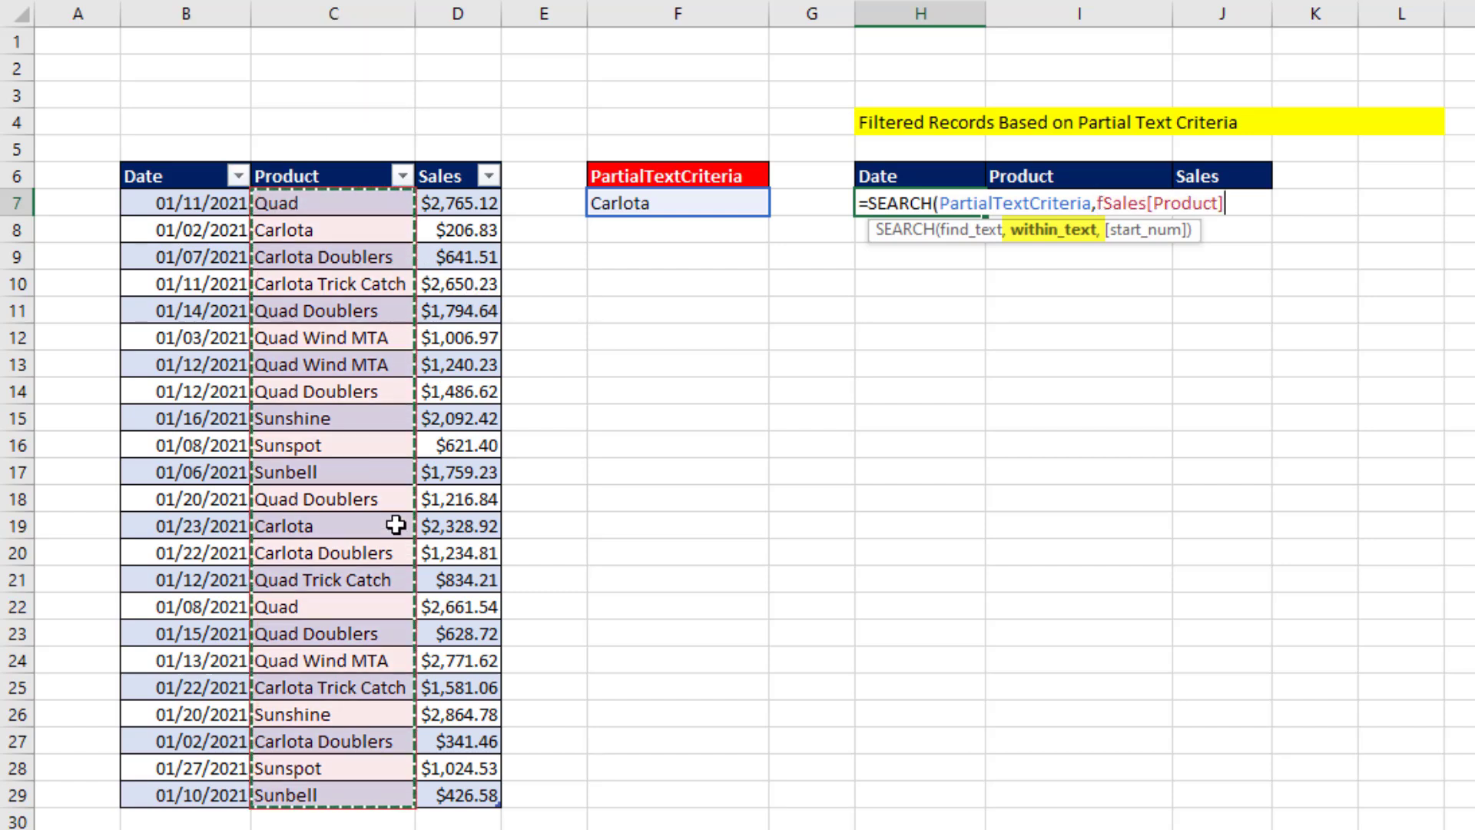
mouse_move(487, 179)
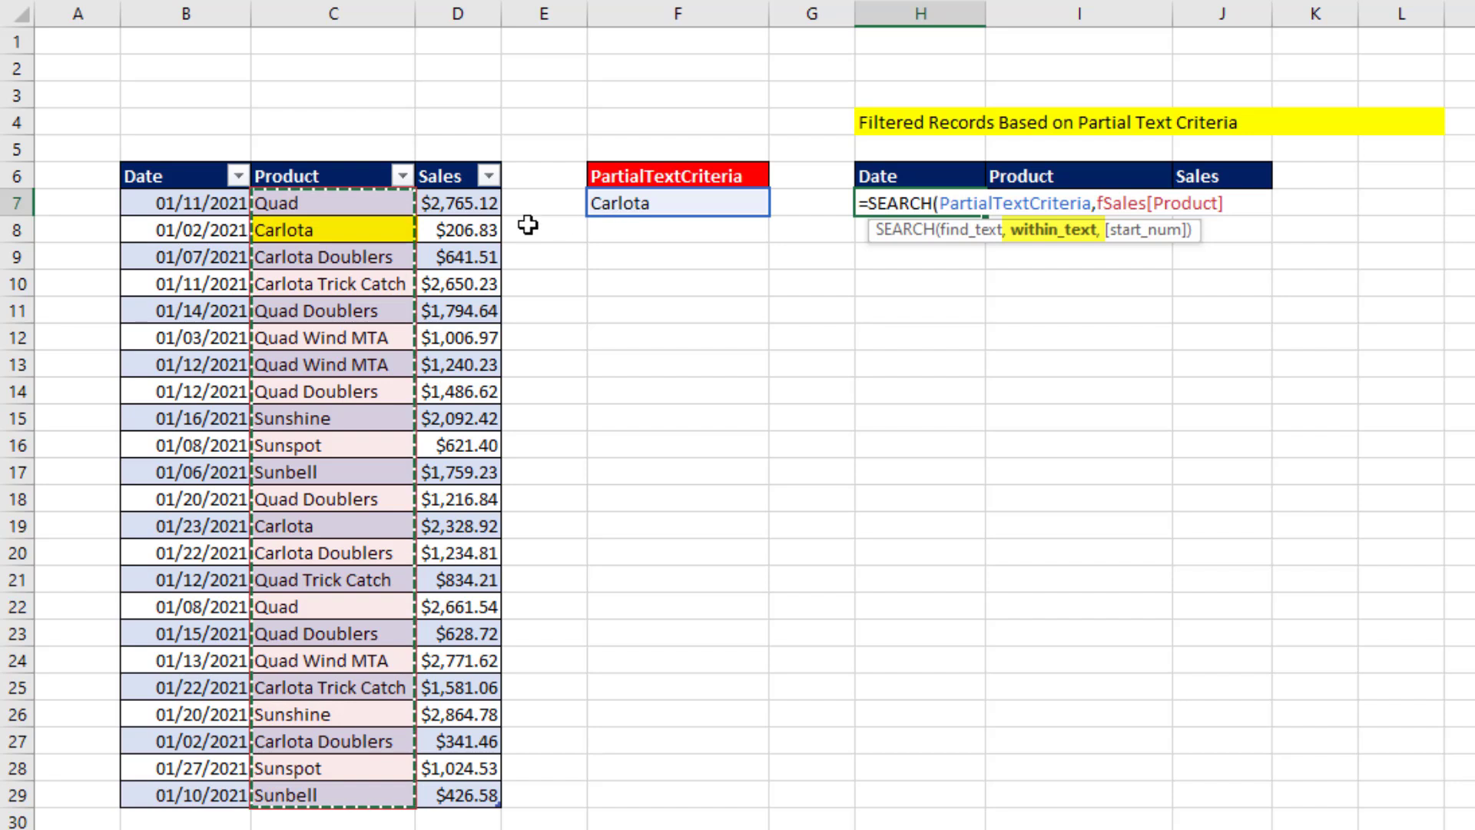
mouse_move(267, 257)
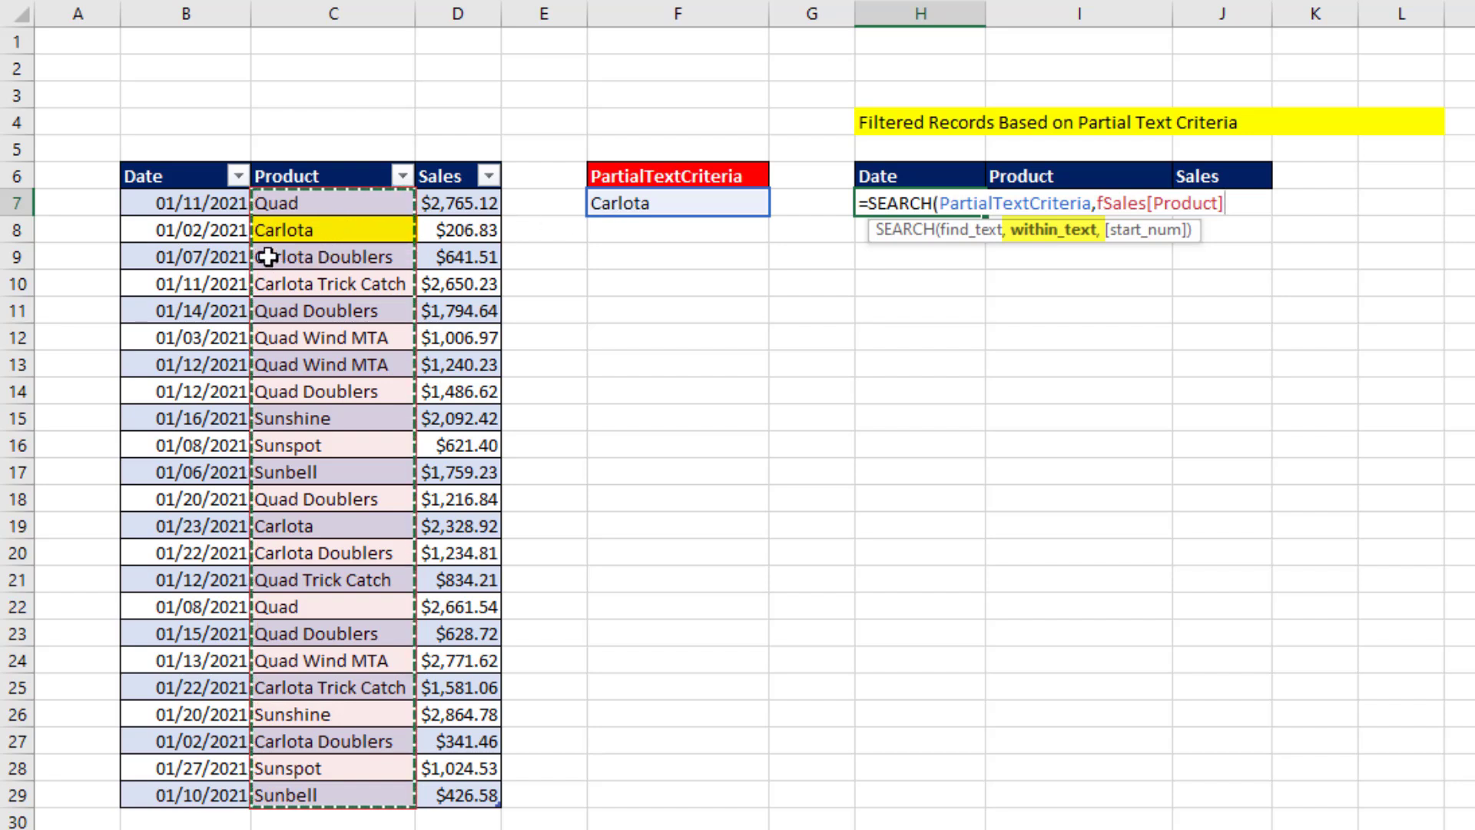
mouse_move(1145, 335)
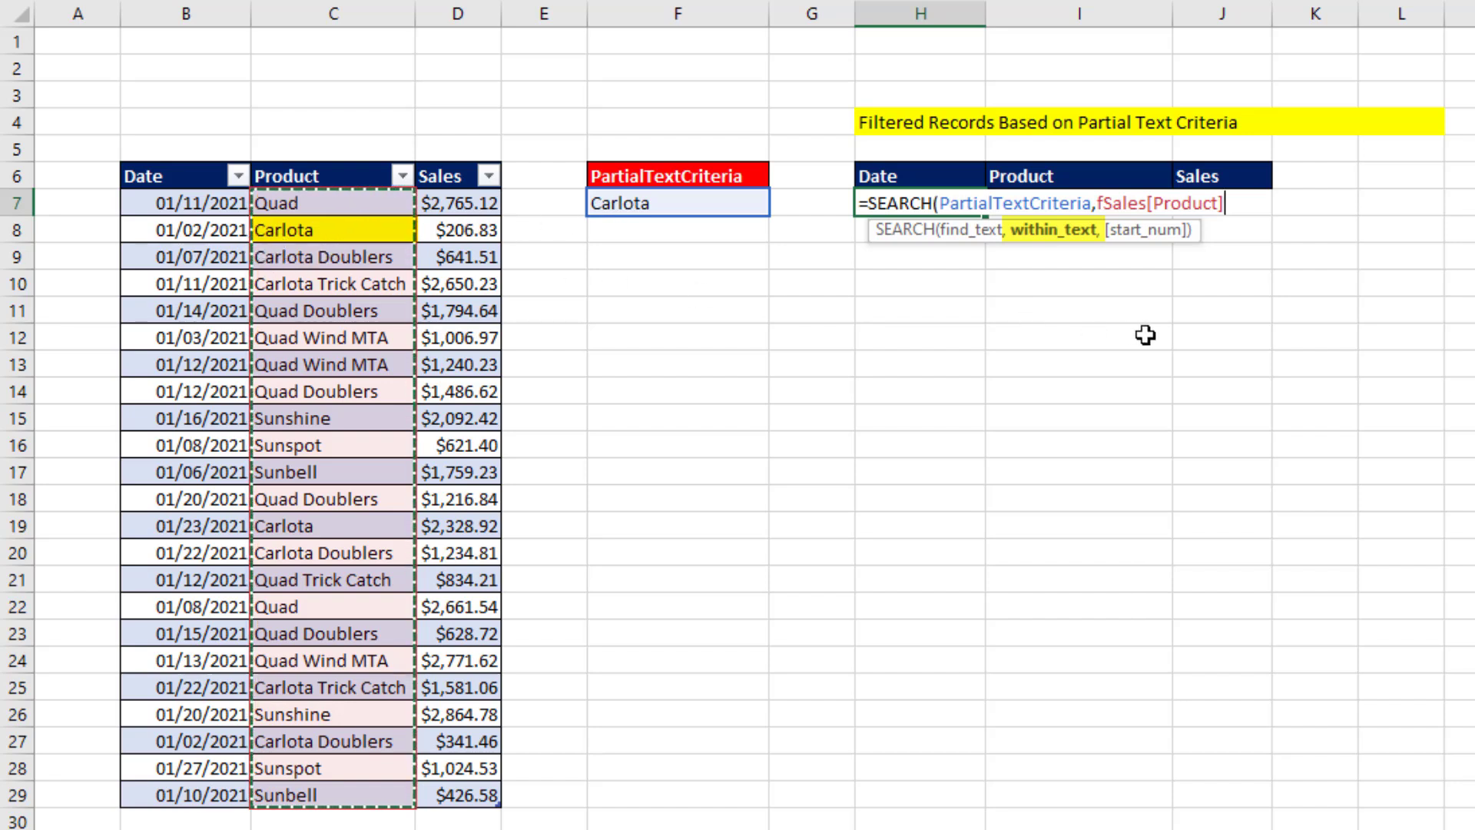
Step: Evaluate the SEARCH expression with F9 to preview its array of 1s and #VALUE! errors
key("f9")
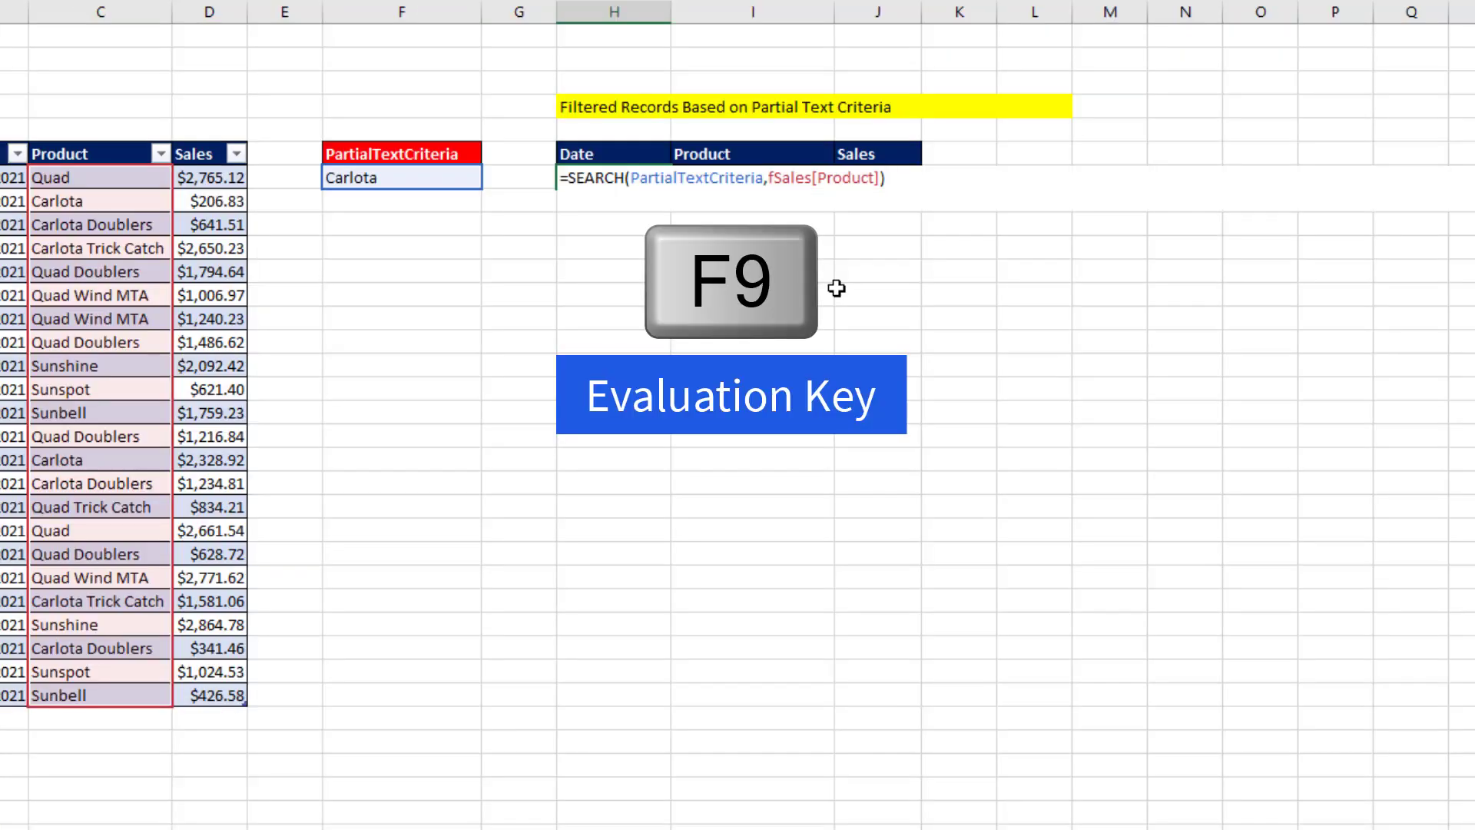
key("f9")
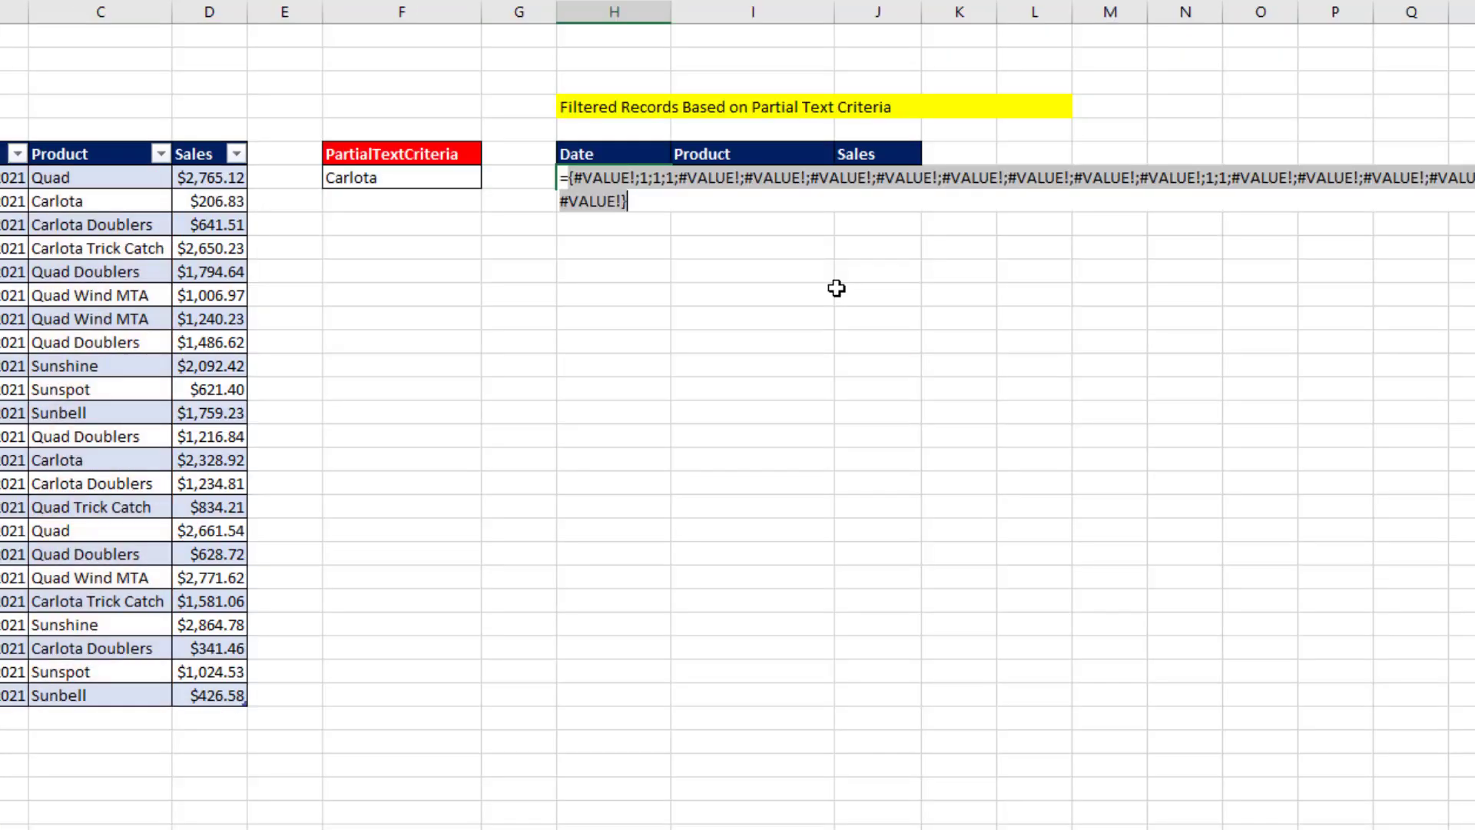
mouse_move(424, 224)
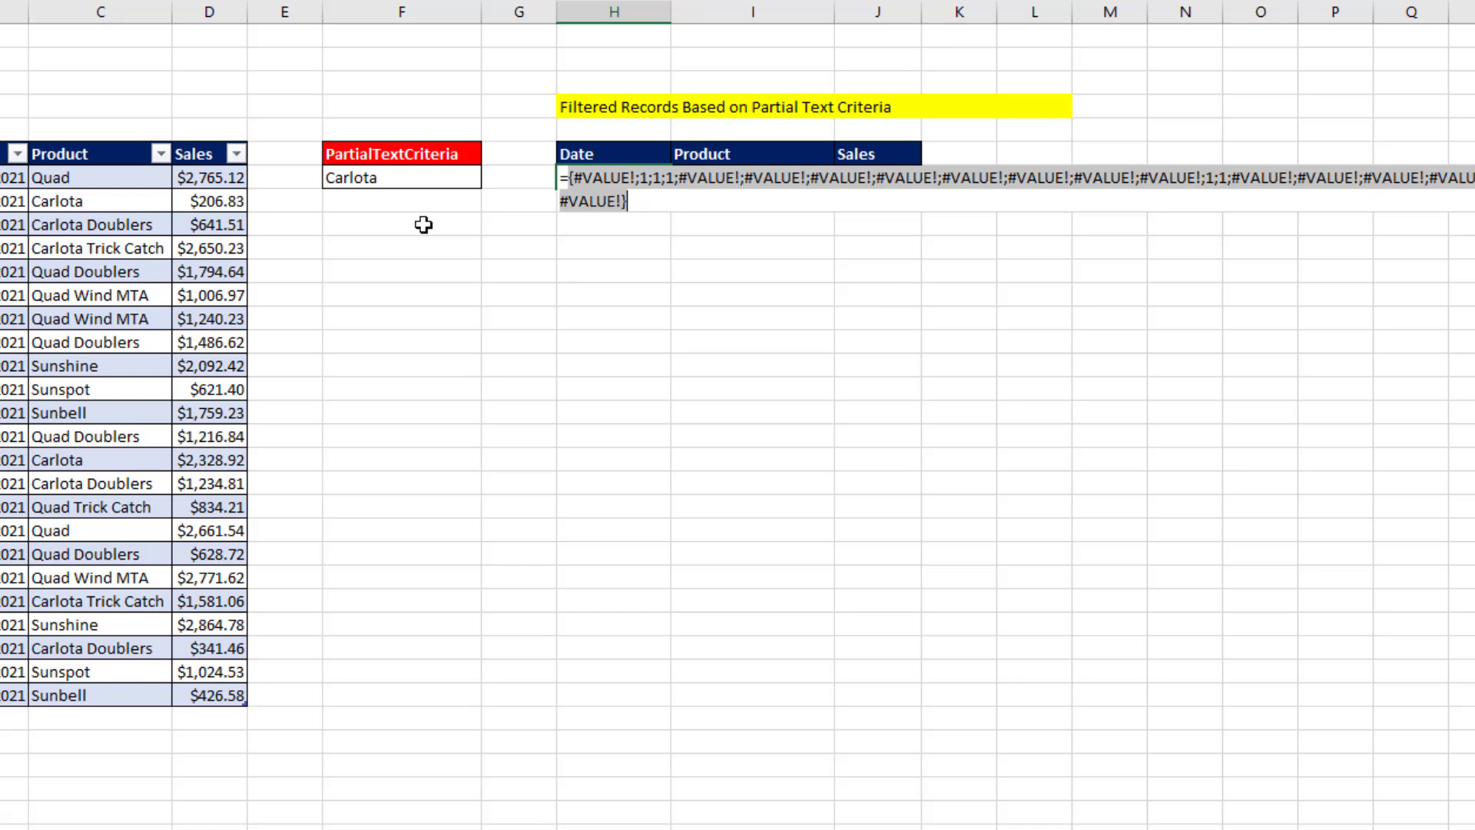
mouse_move(43, 209)
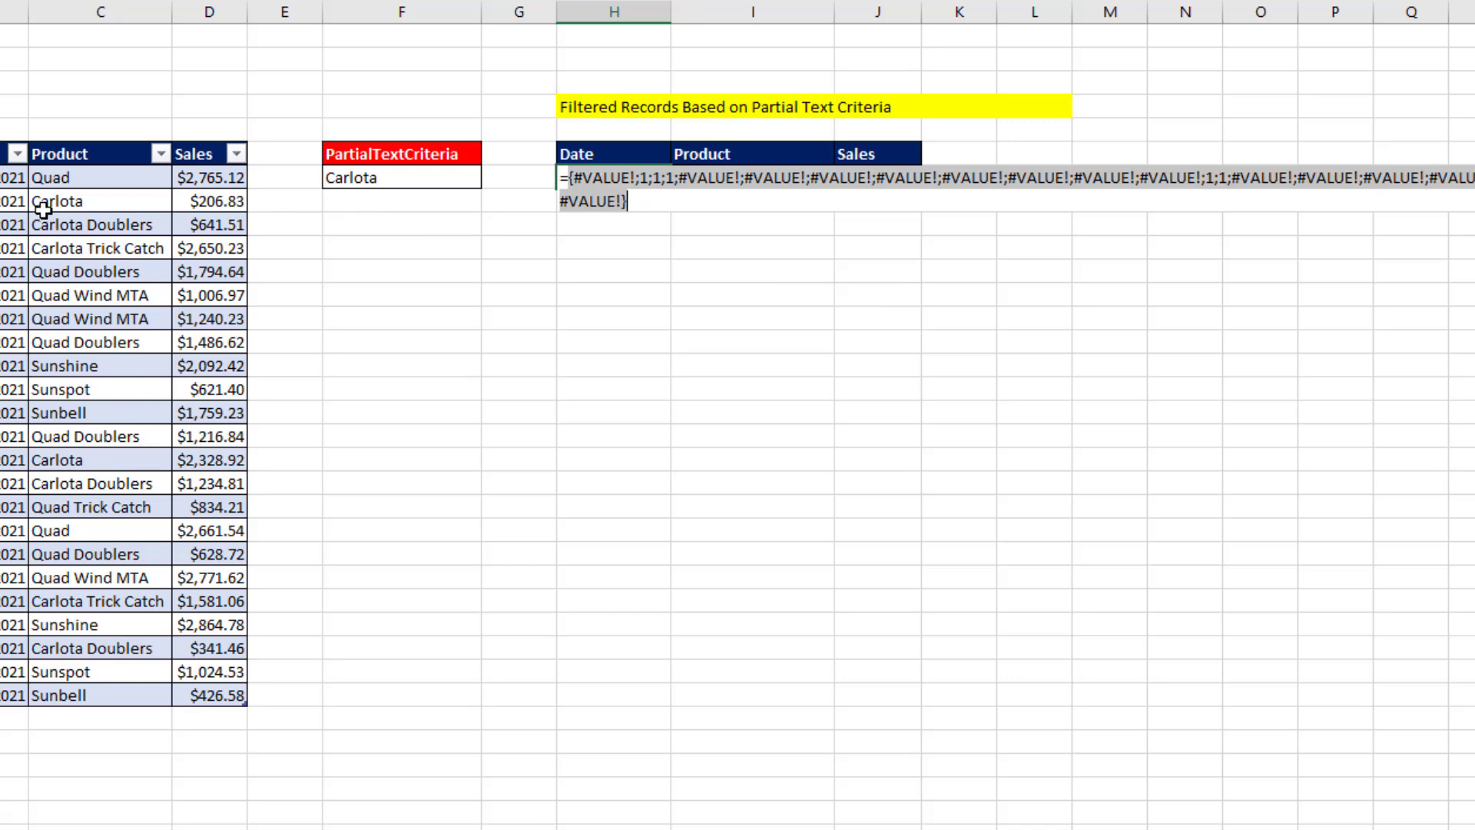
mouse_move(313, 286)
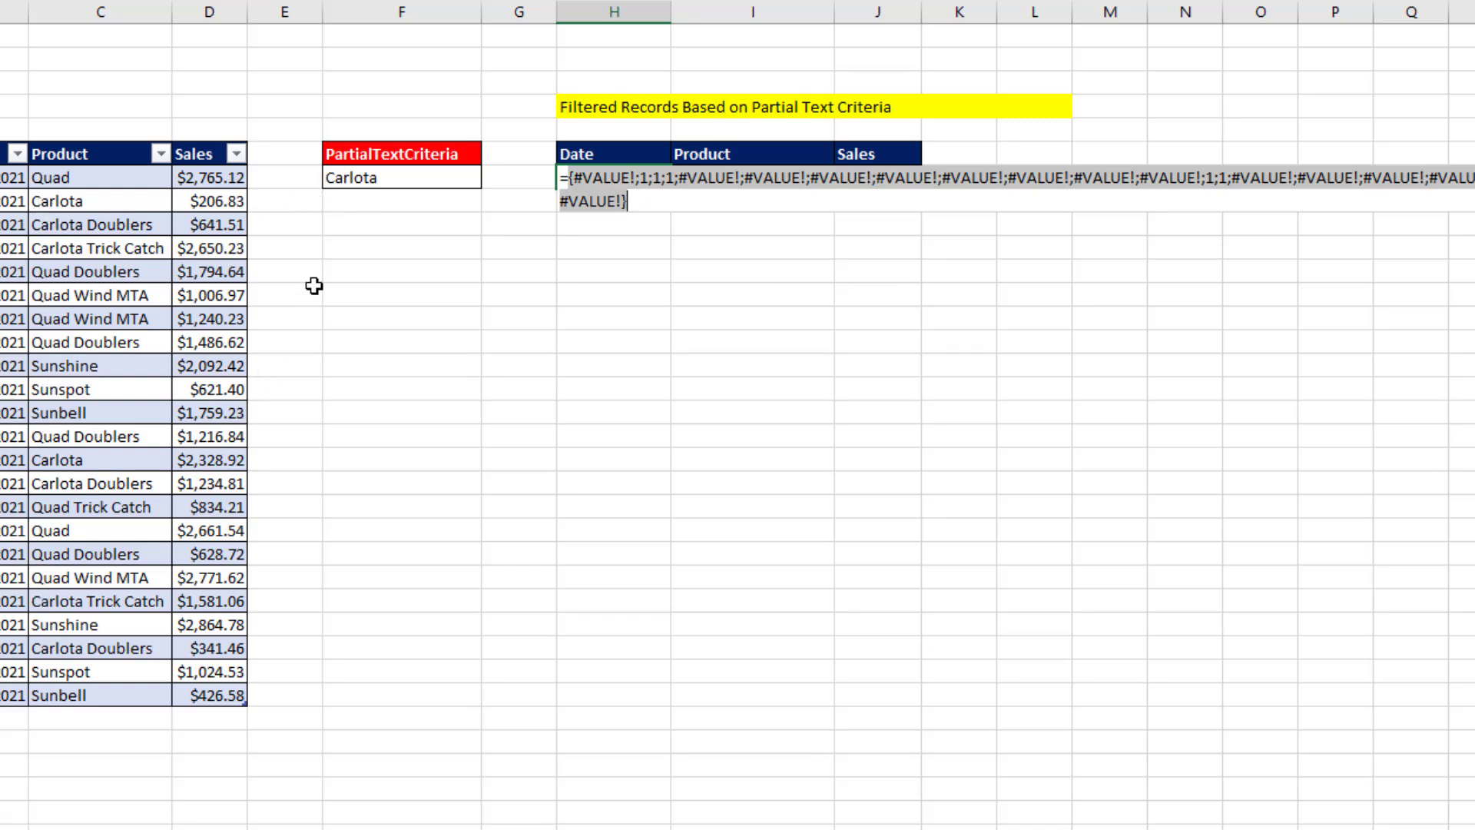
mouse_move(191, 258)
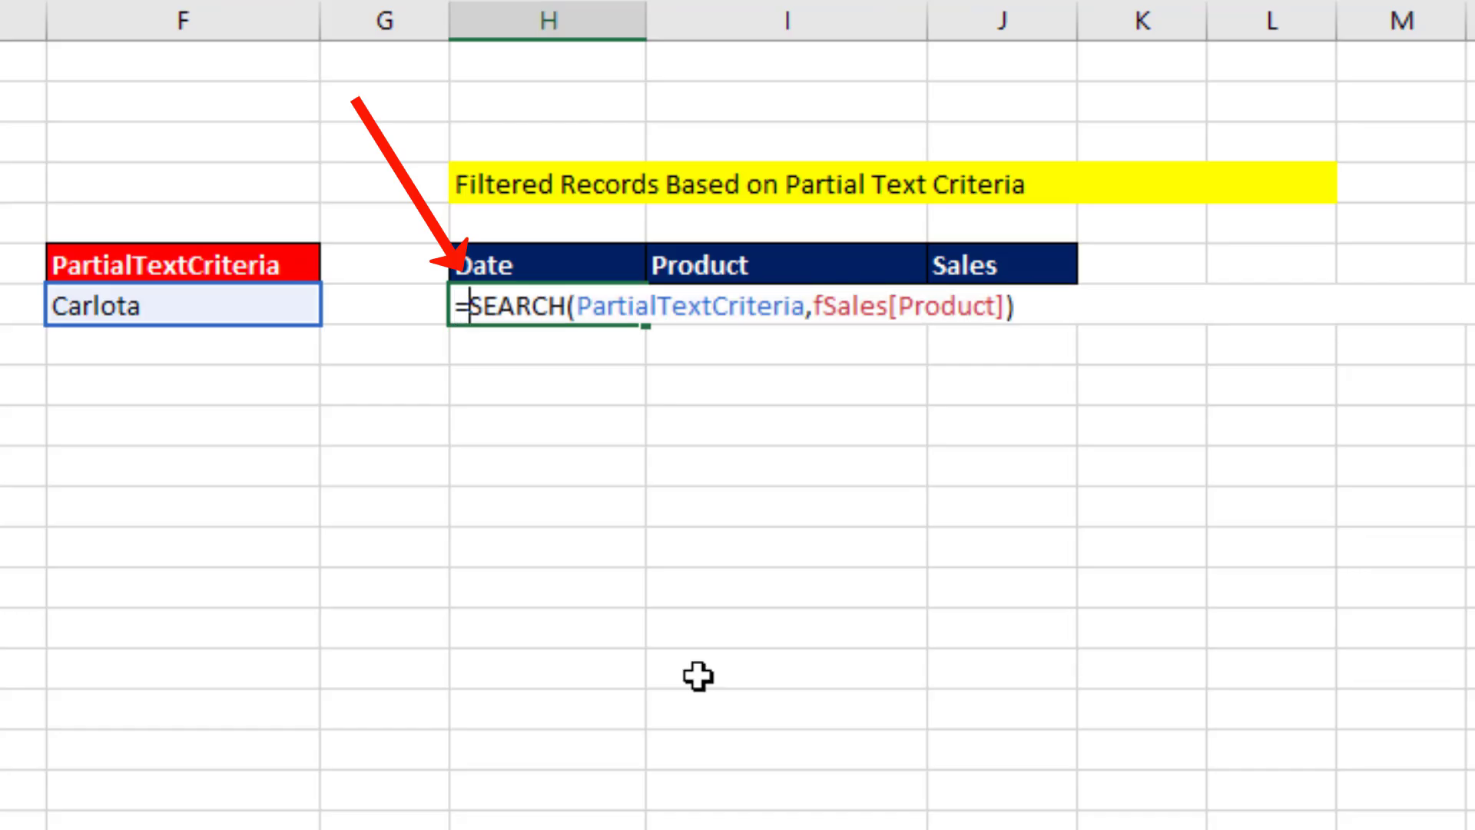
Step: Wrap SEARCH in ISNUMBER( ) so each product row yields TRUE or FALSE
type("isn")
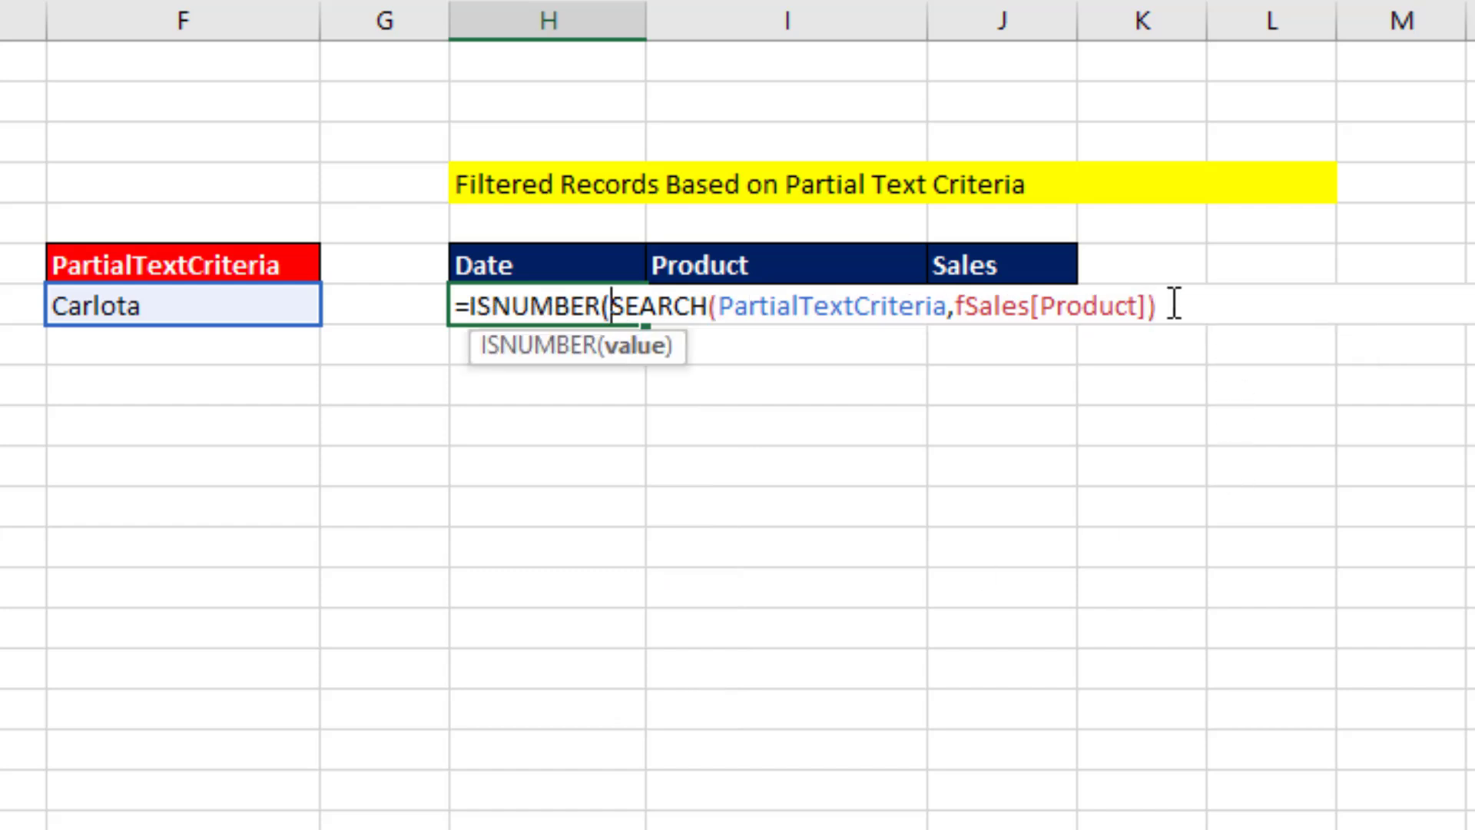
type(")")
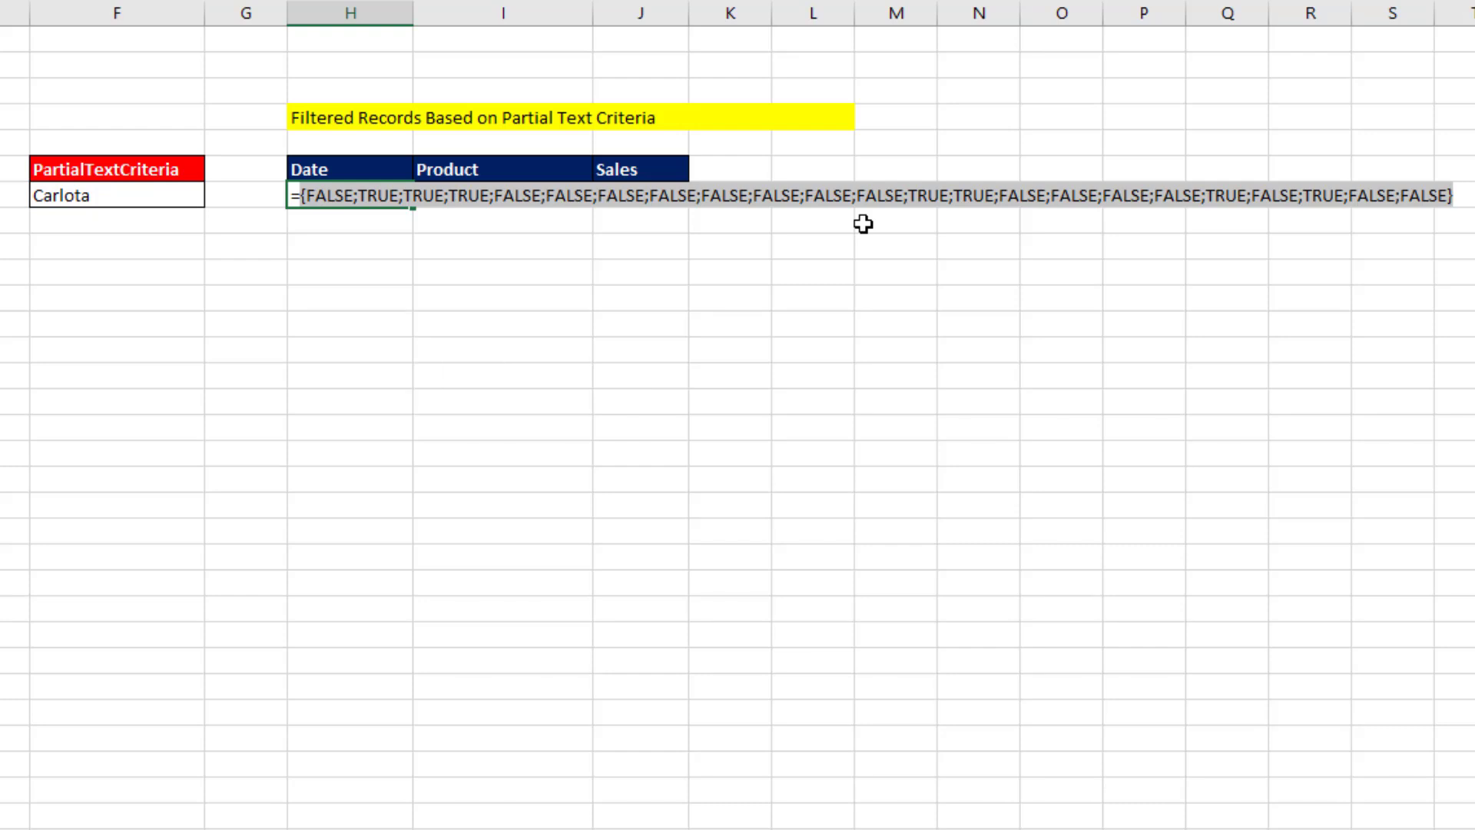
mouse_move(298, 212)
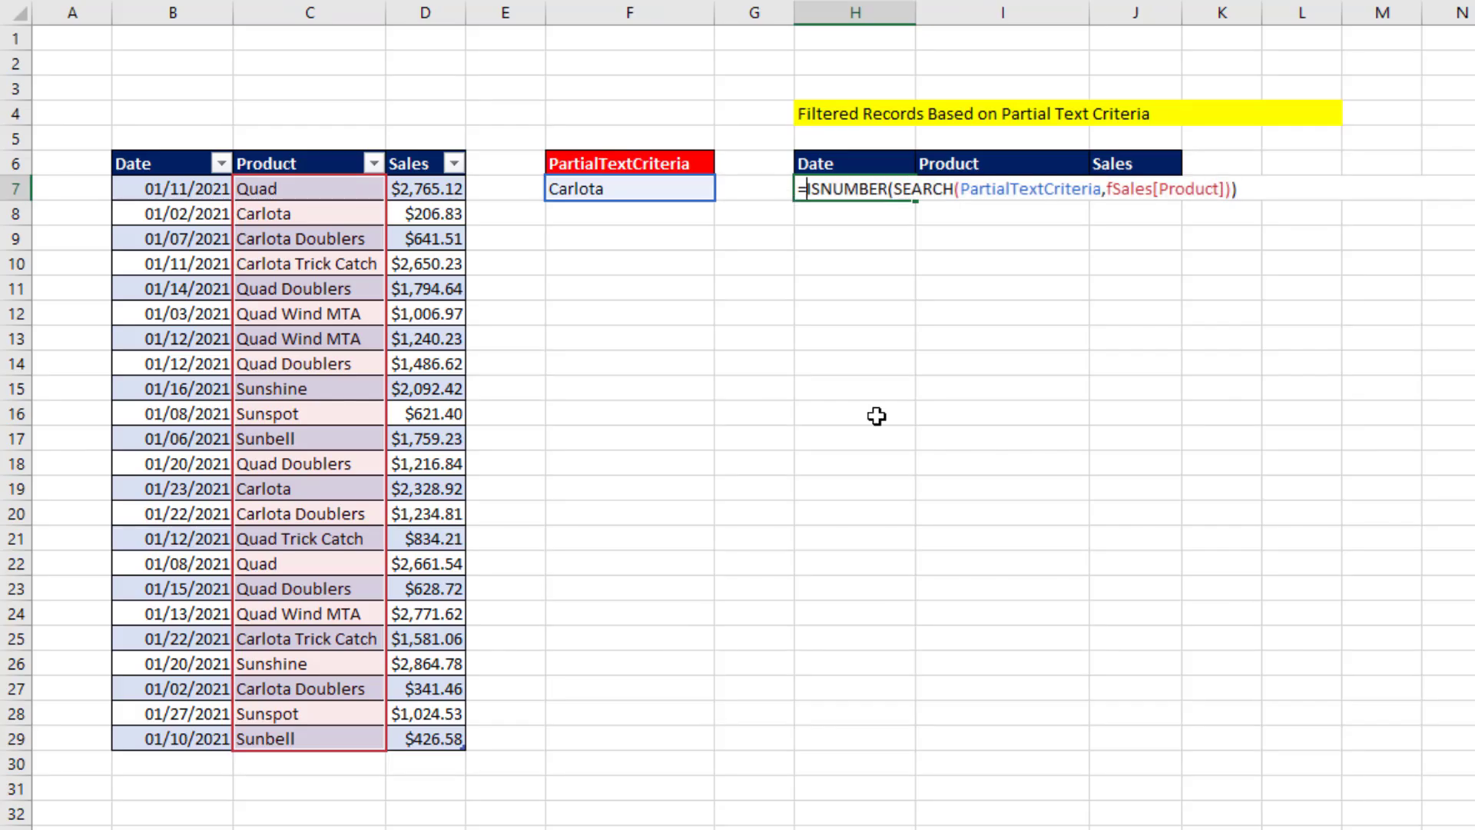
Step: Wrap the test in FILTER with fSales as the array, spilling the Carlota records into H7:J13
type("filter")
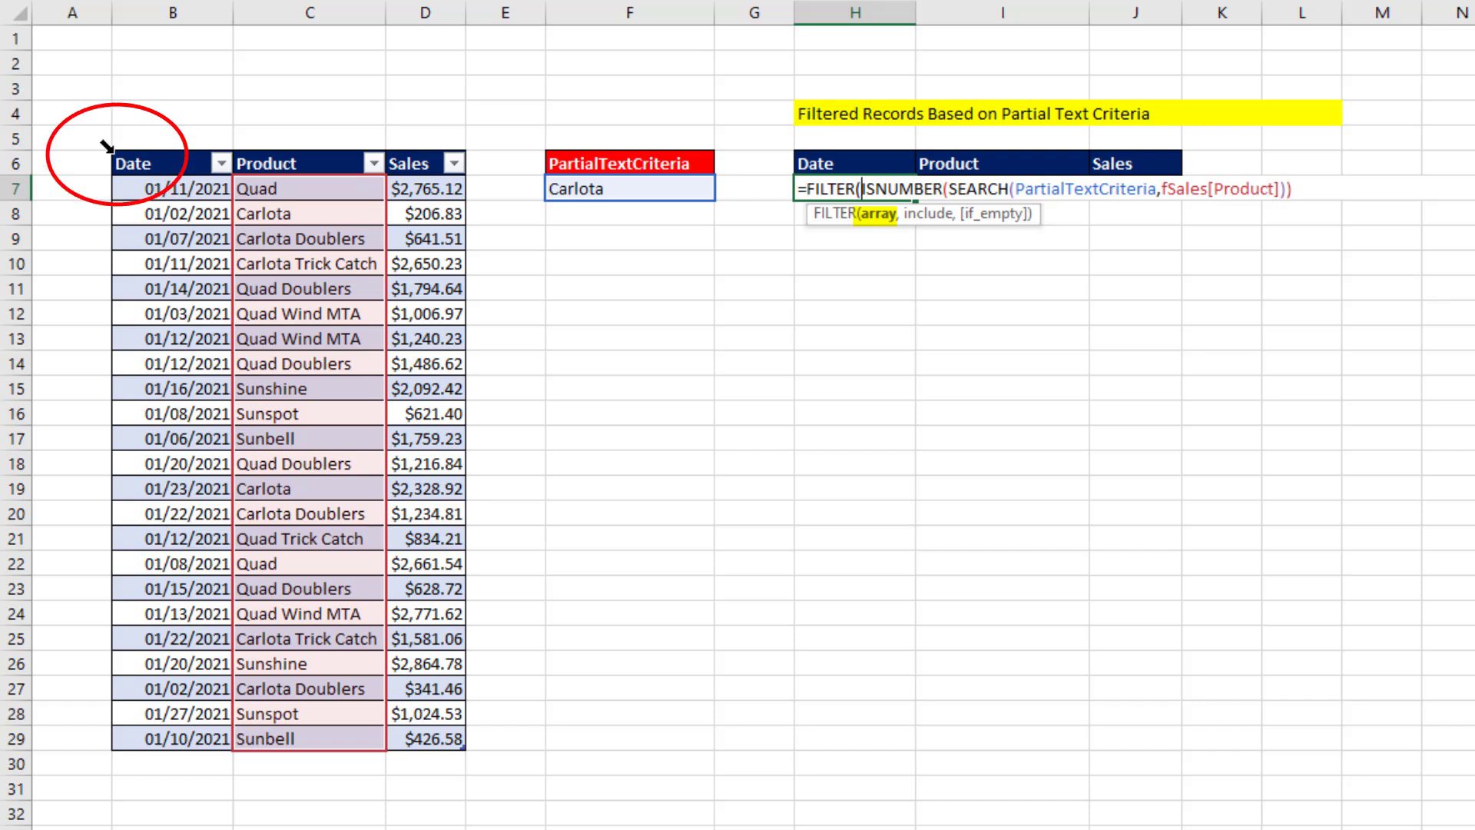
type("fSales,")
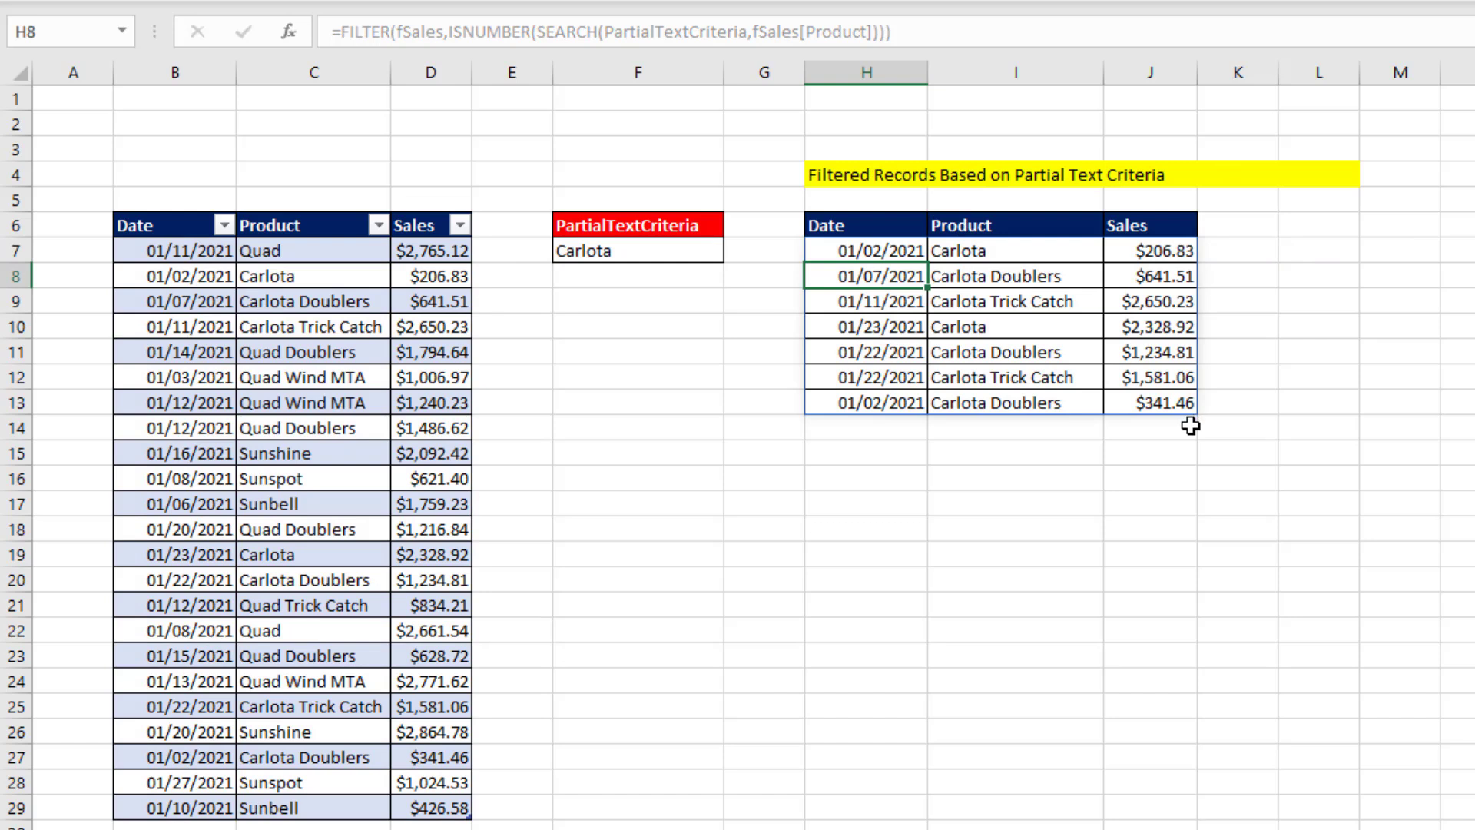
mouse_move(972, 365)
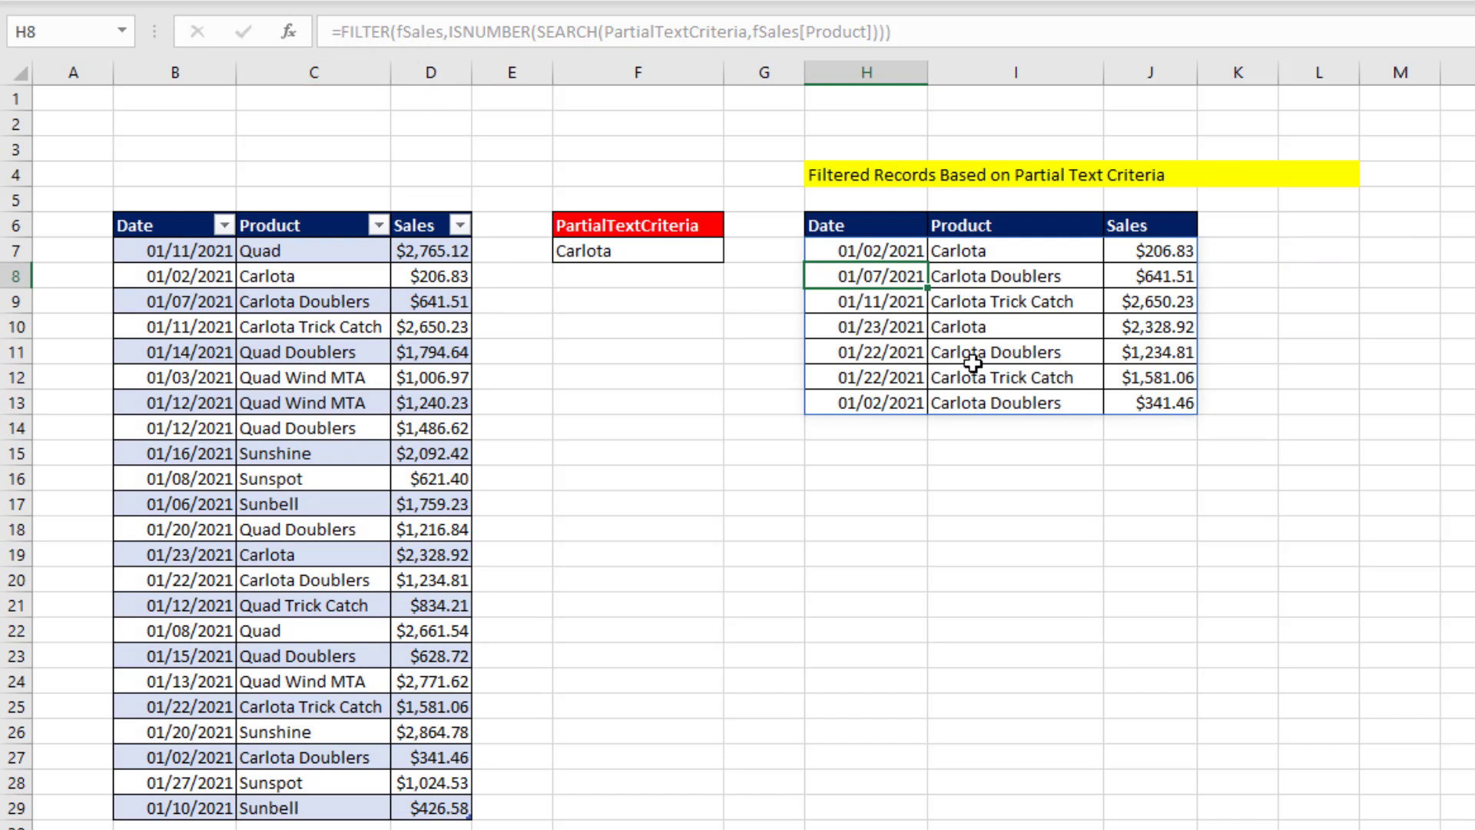
Step: Review the spilled results and formula, then change the criteria in F7 to Qua
left_click(1014, 378)
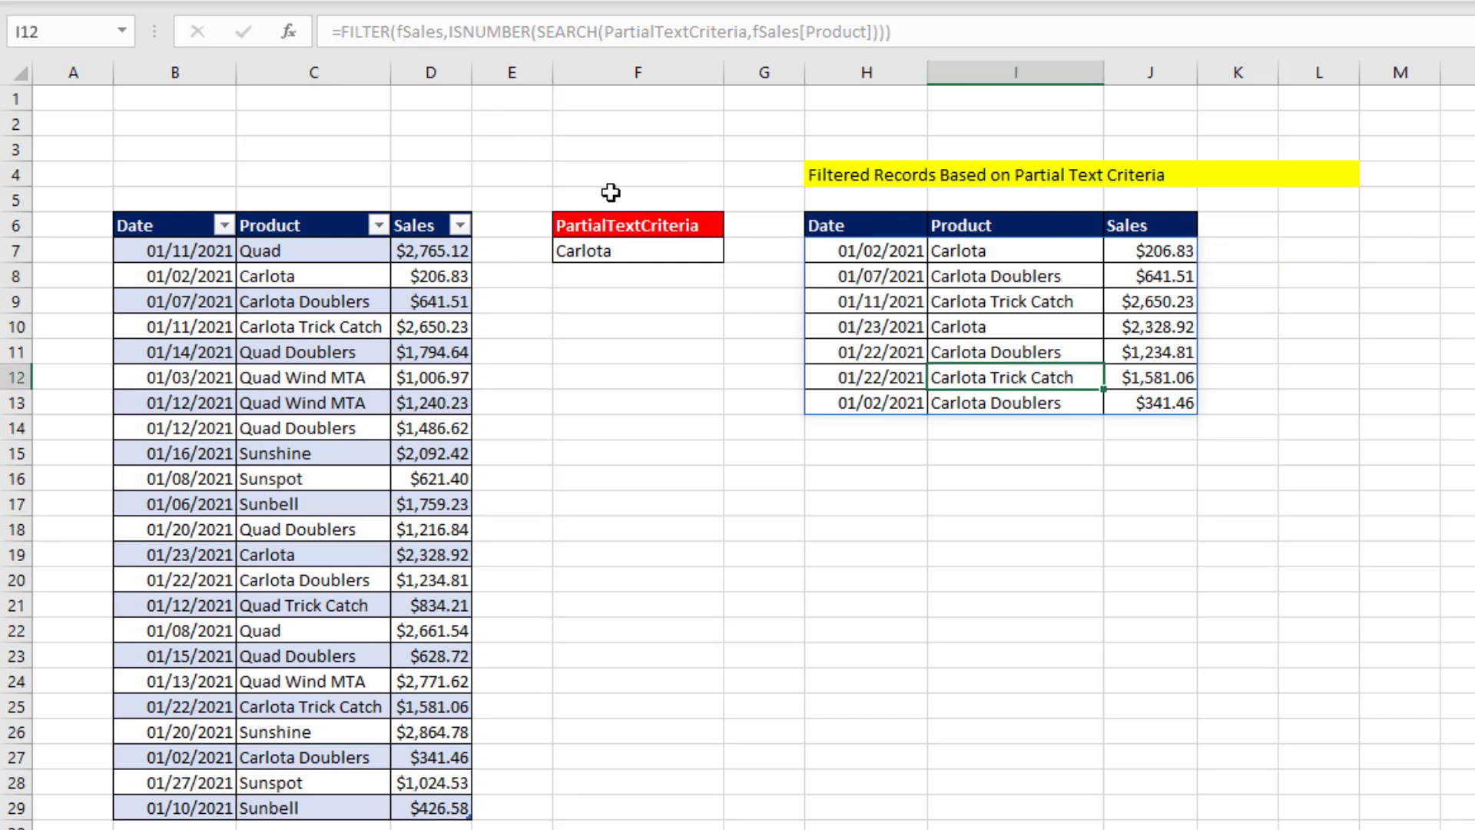
left_click(864, 250)
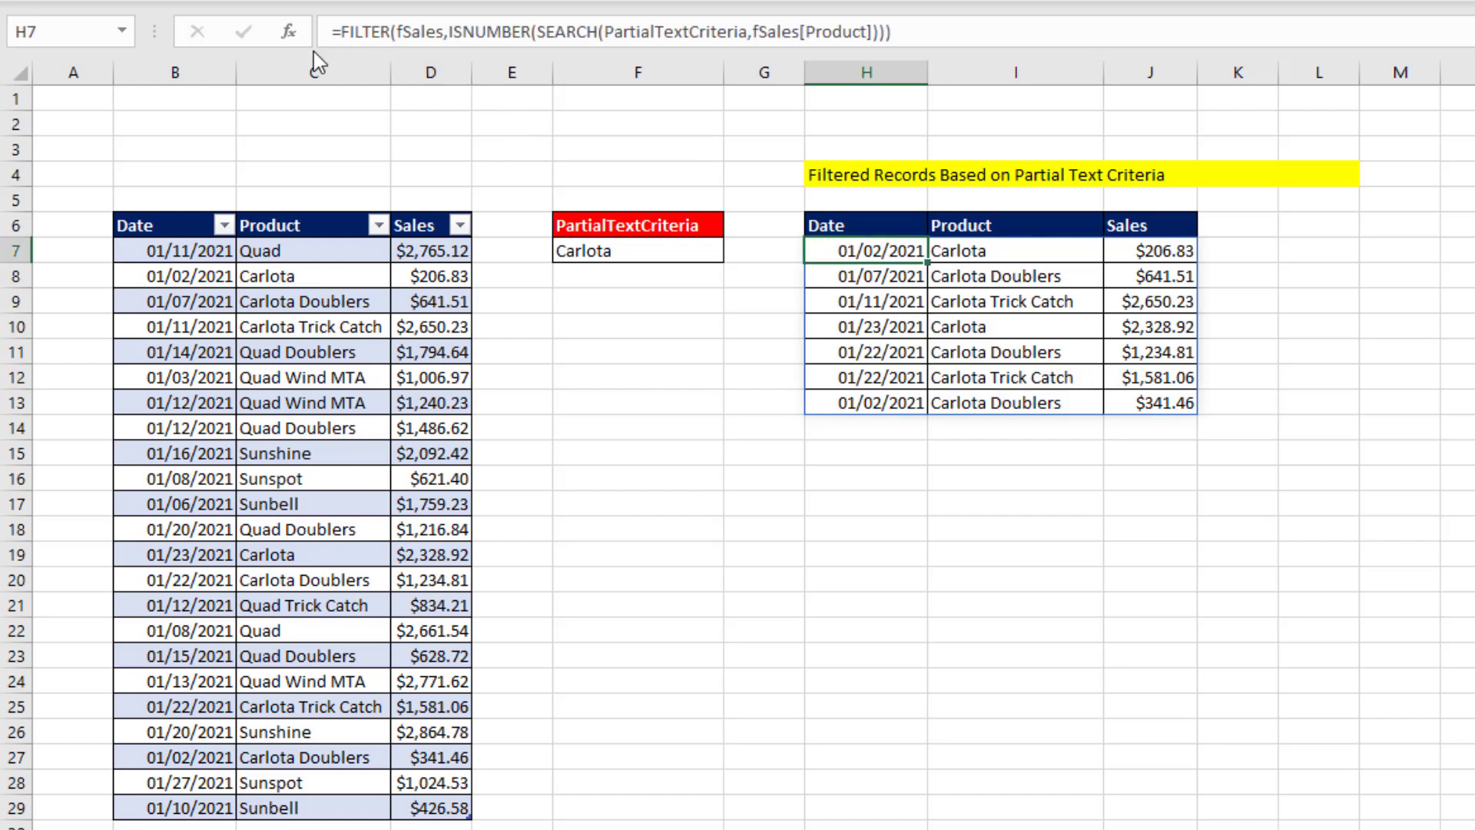
left_click(636, 251)
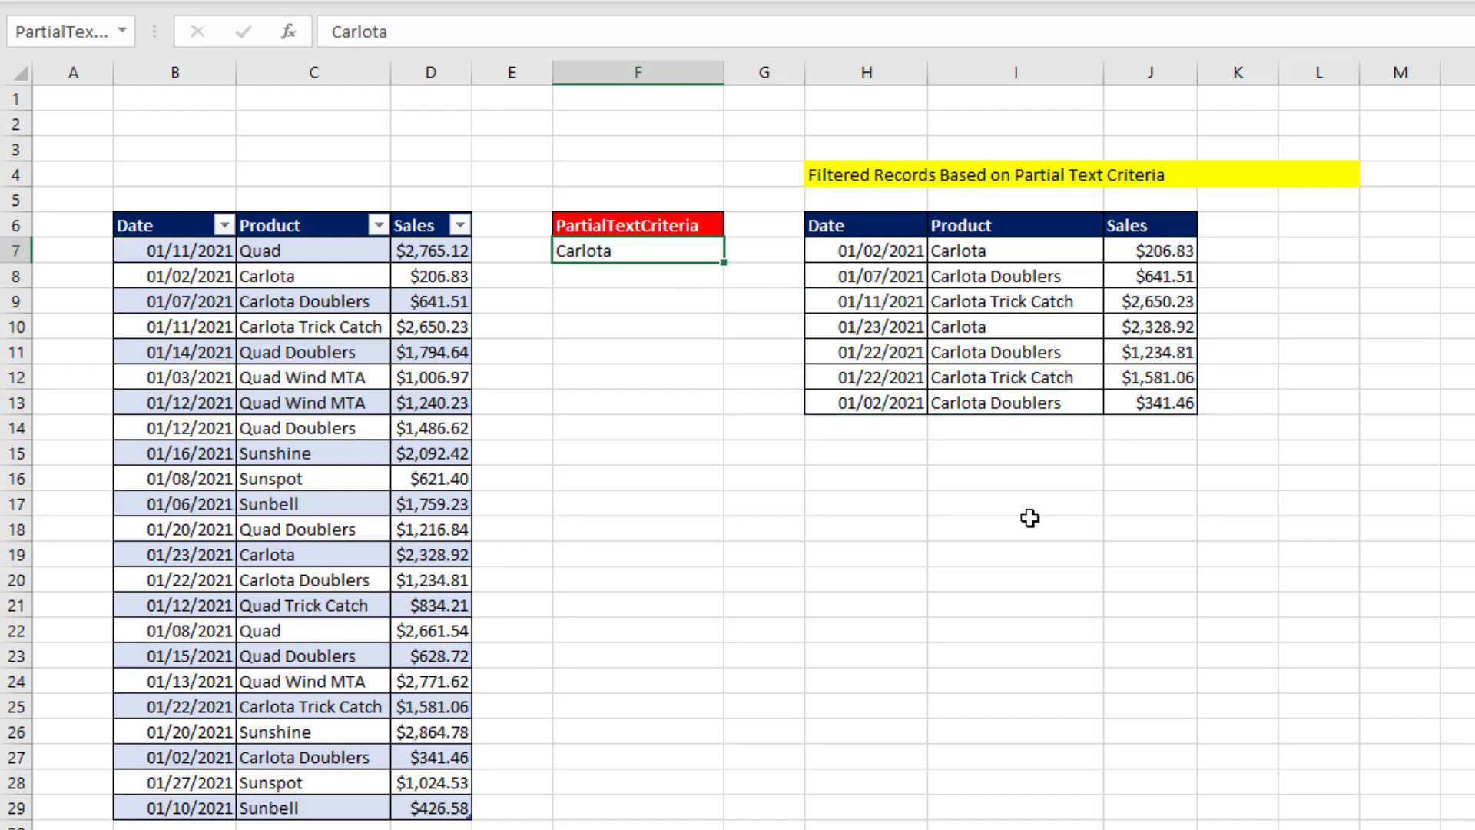
type("Qua")
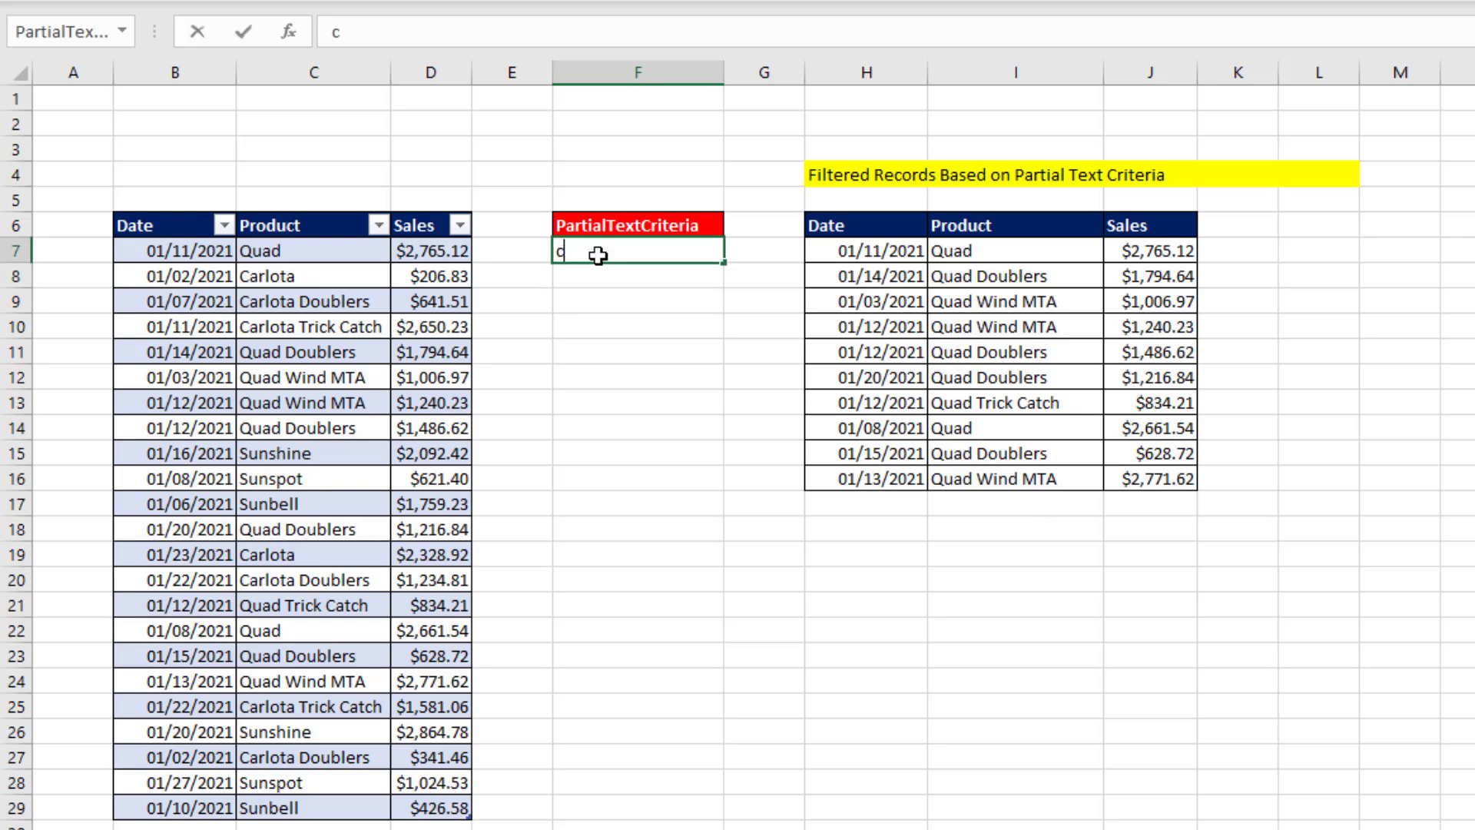
Step: Confirm the single letter c as the criteria, listing Carlota and Quad Trick Catch records
key("Return")
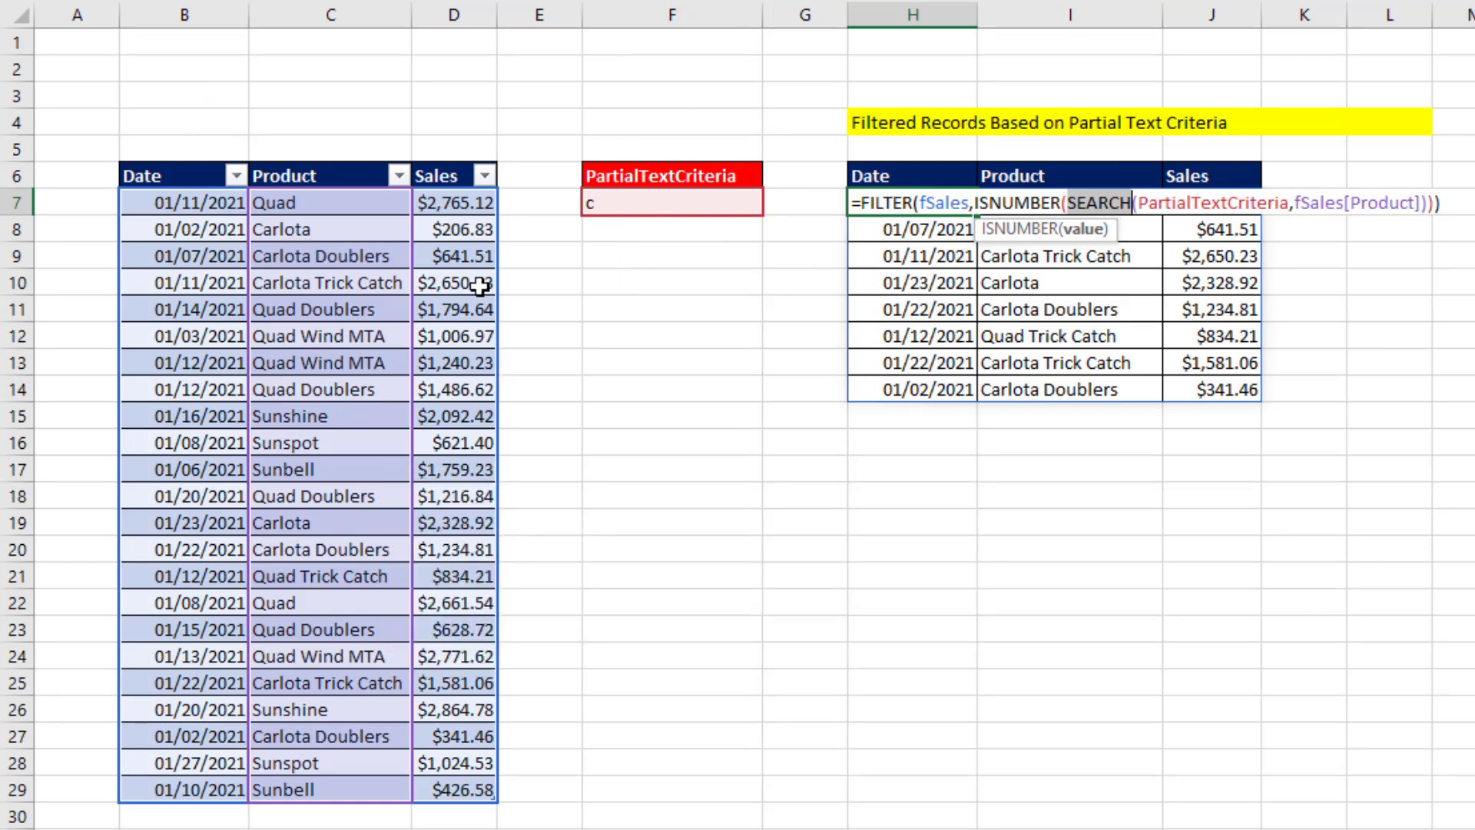
mouse_move(1183, 362)
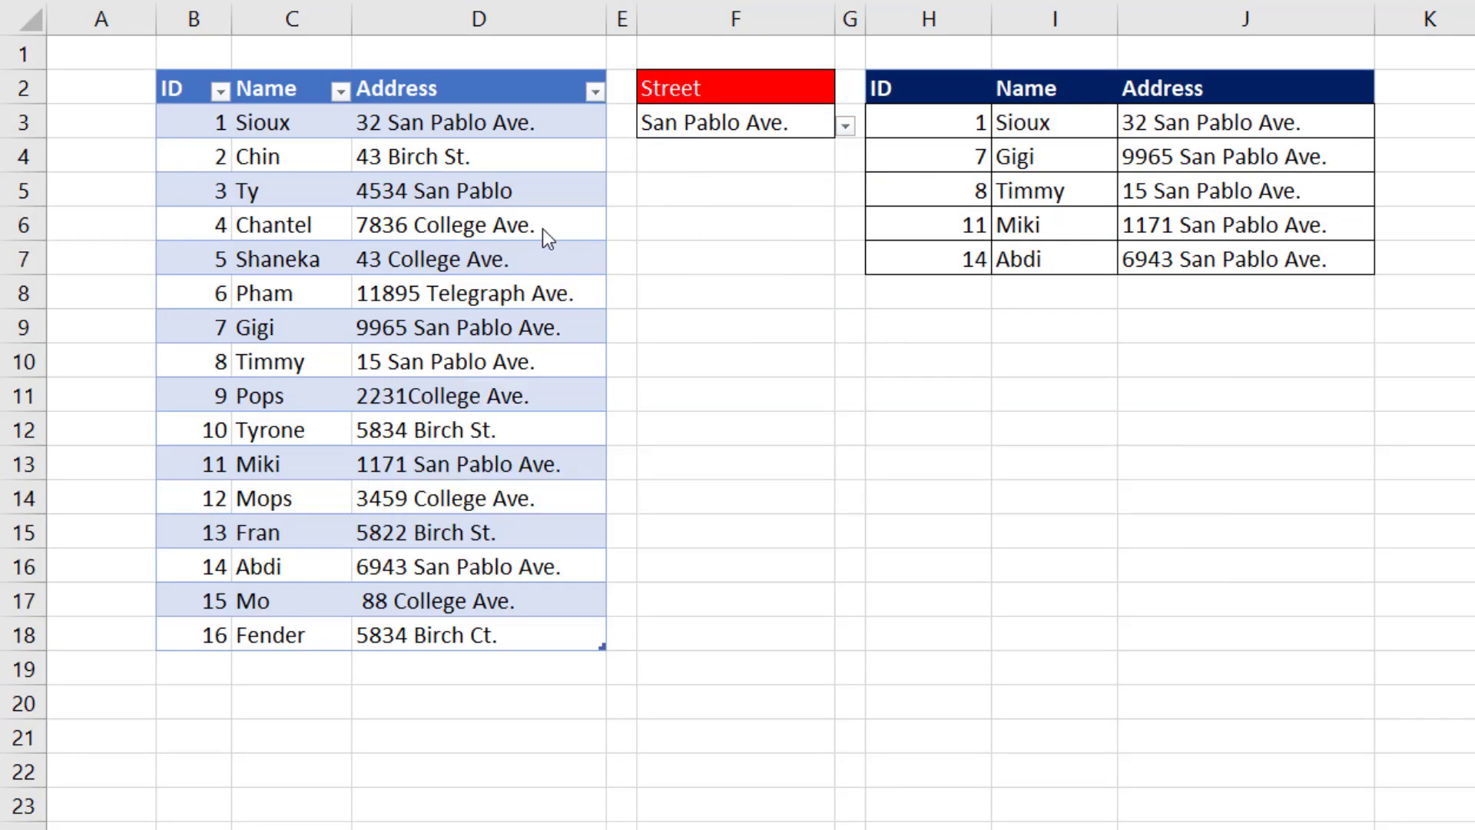
mouse_move(844, 123)
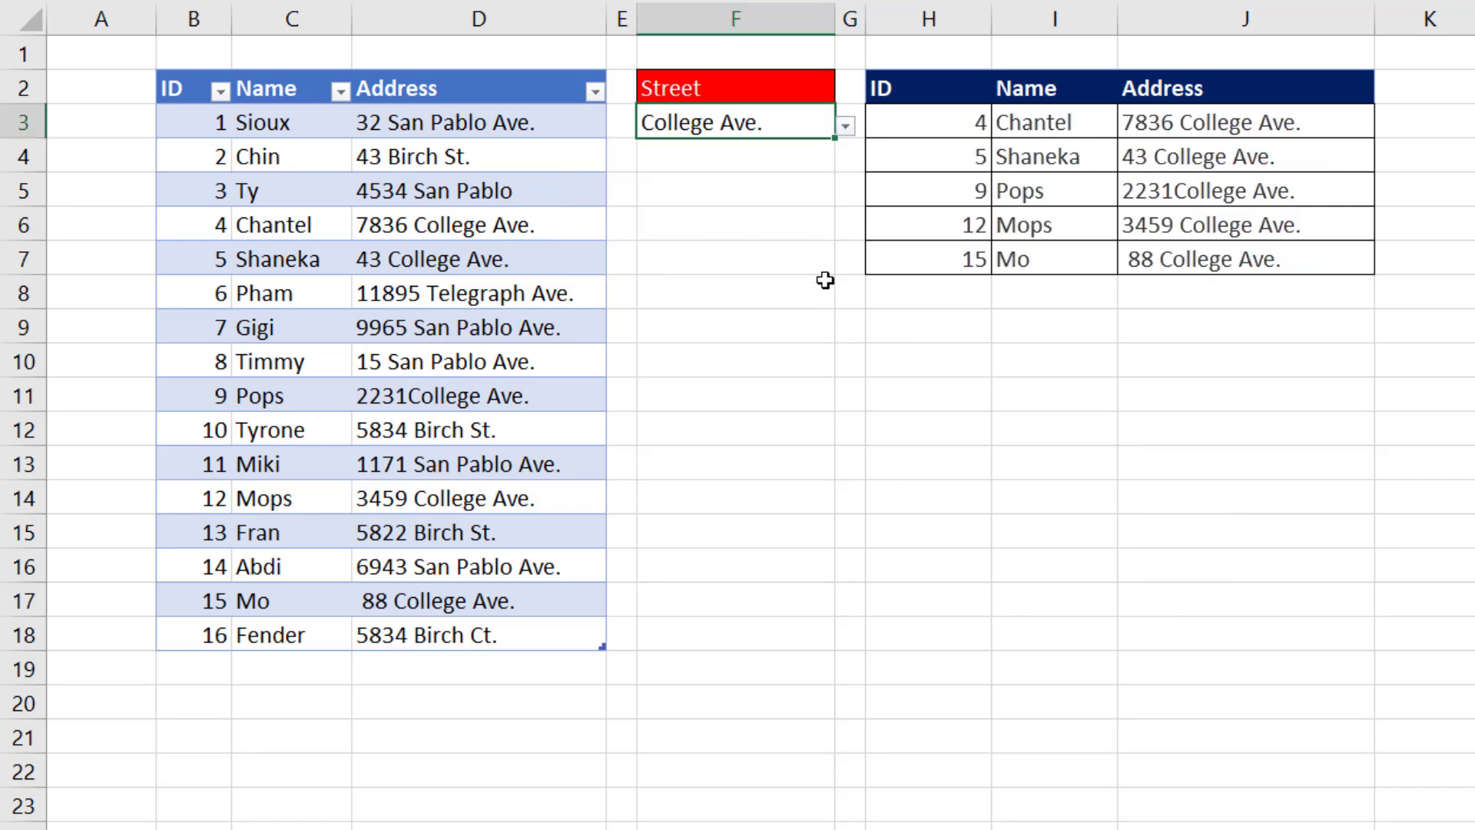
mouse_move(1181, 421)
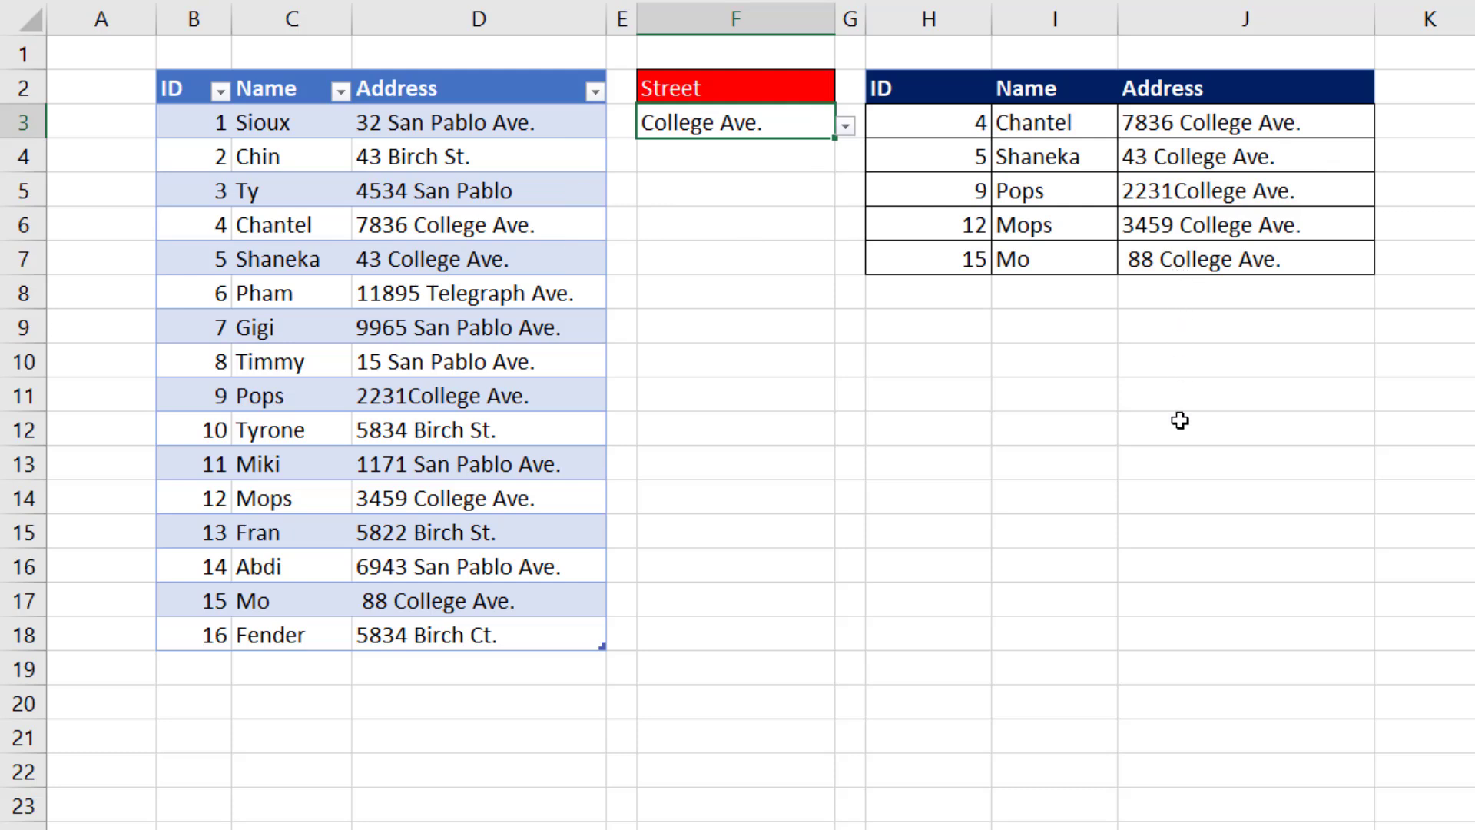
mouse_move(1181, 492)
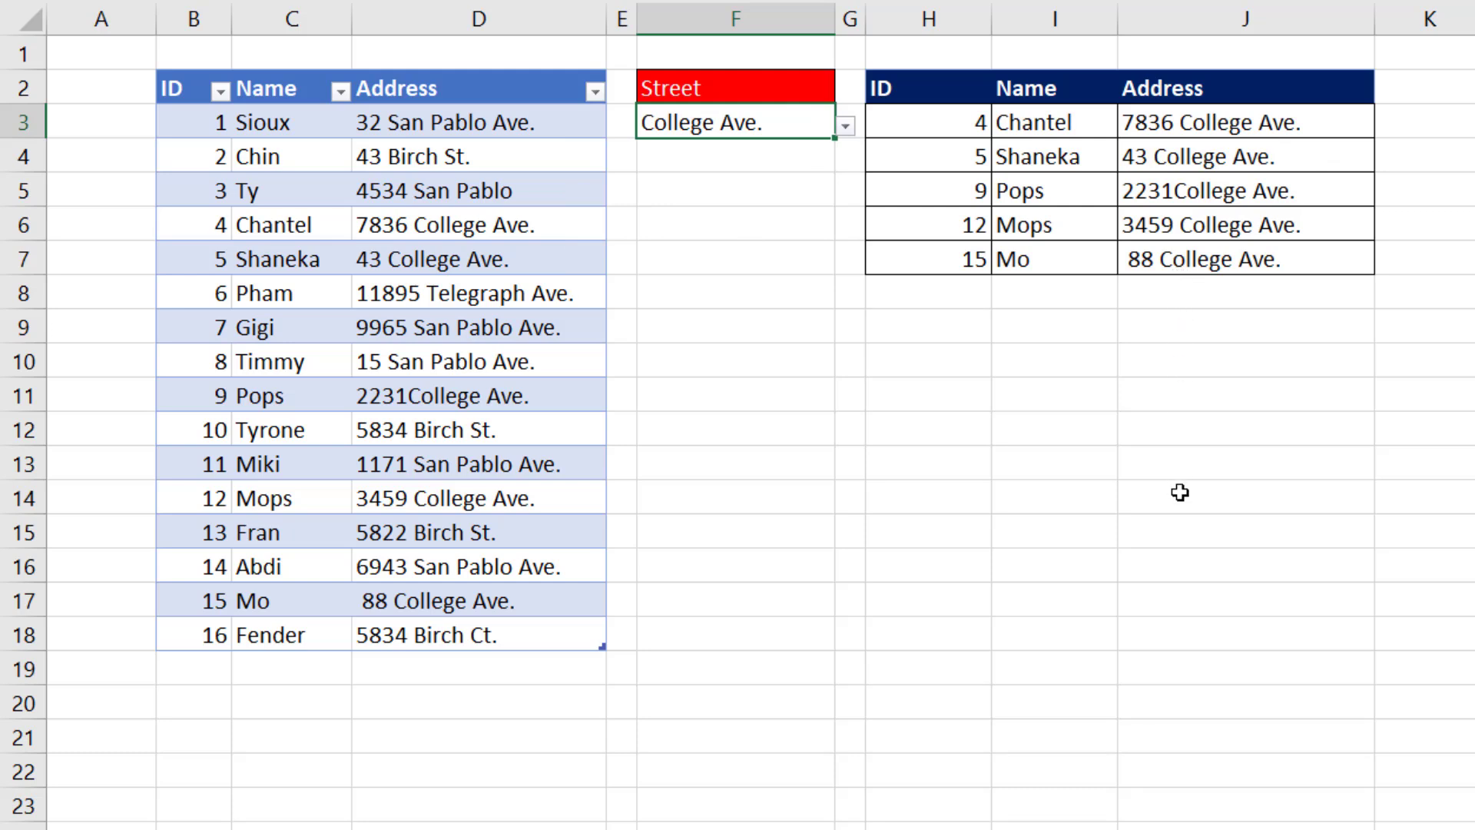